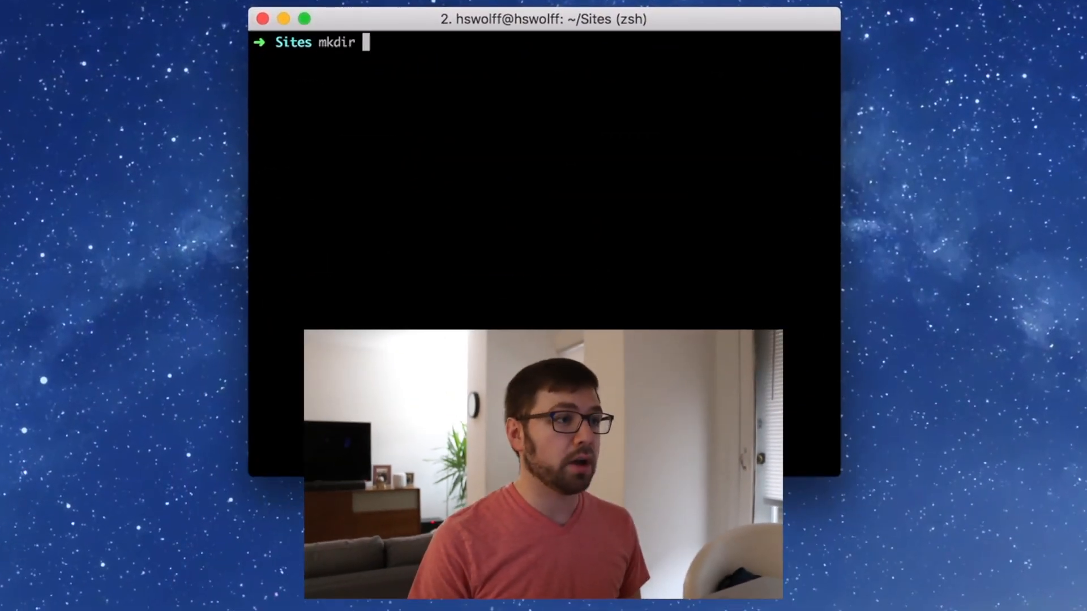
Create the eslint-demo folder inside Sites with mkdir.
{"action": "type", "text": "eslint-"}
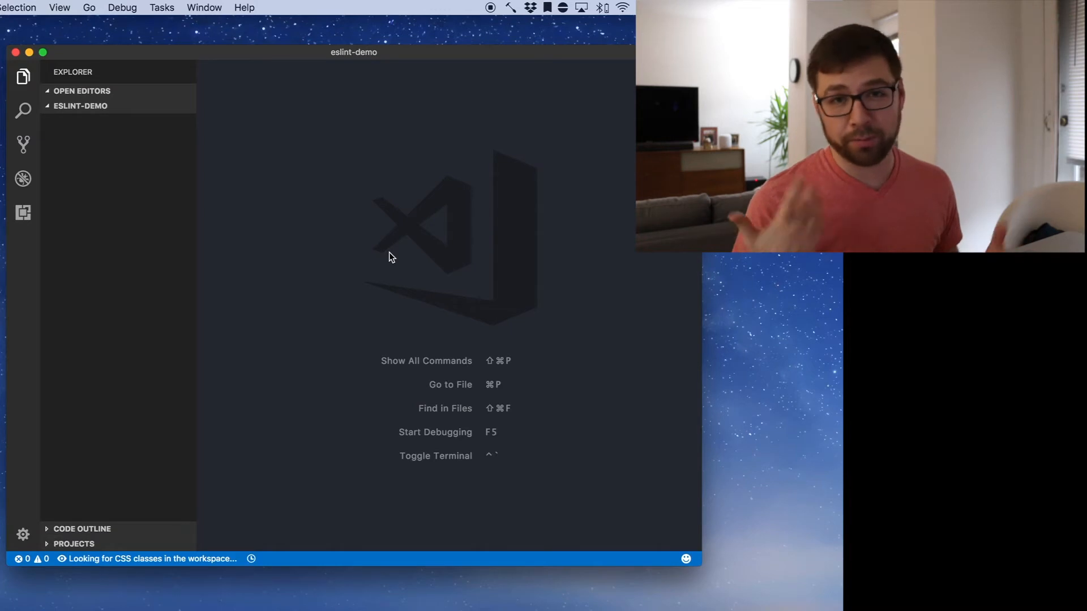
Run npm init in the integrated terminal, accepting the default package.json settings.
{"action": "key", "text": "ctrl+`"}
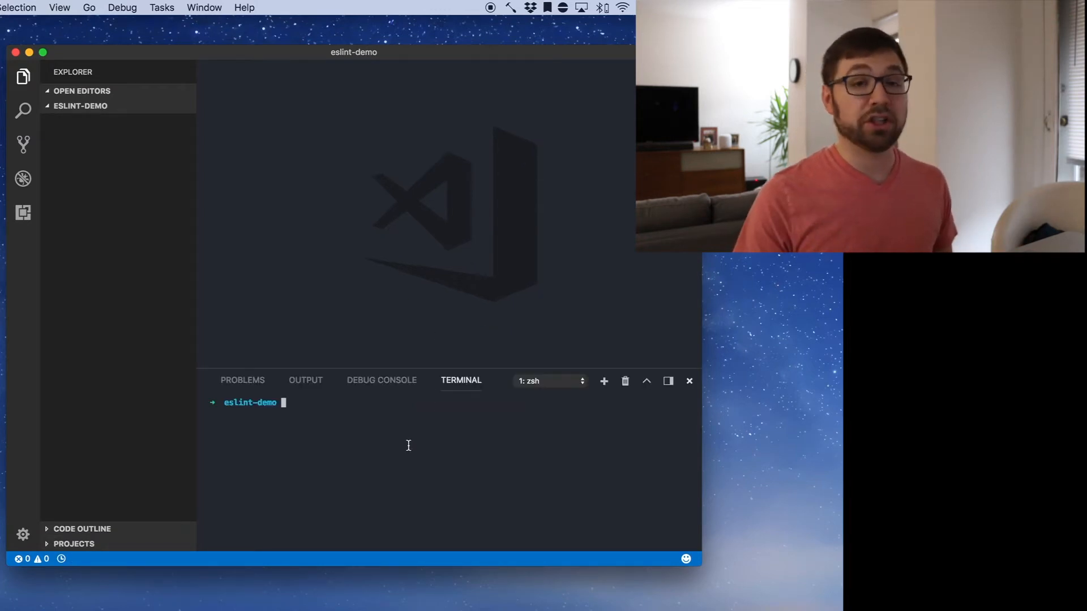
{"action": "type", "text": "npm"}
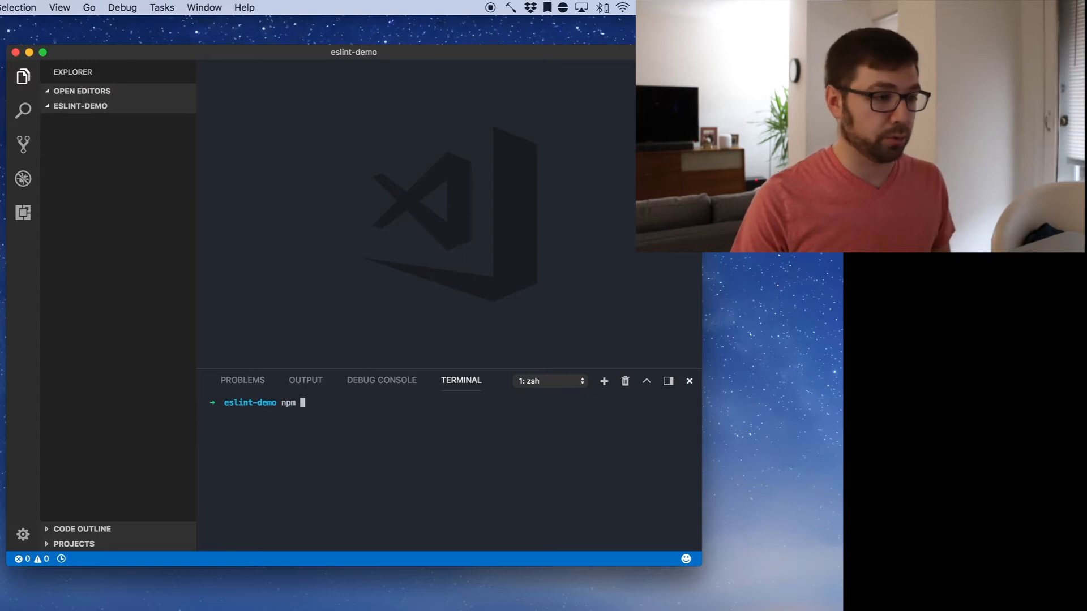
{"action": "type", "text": "init"}
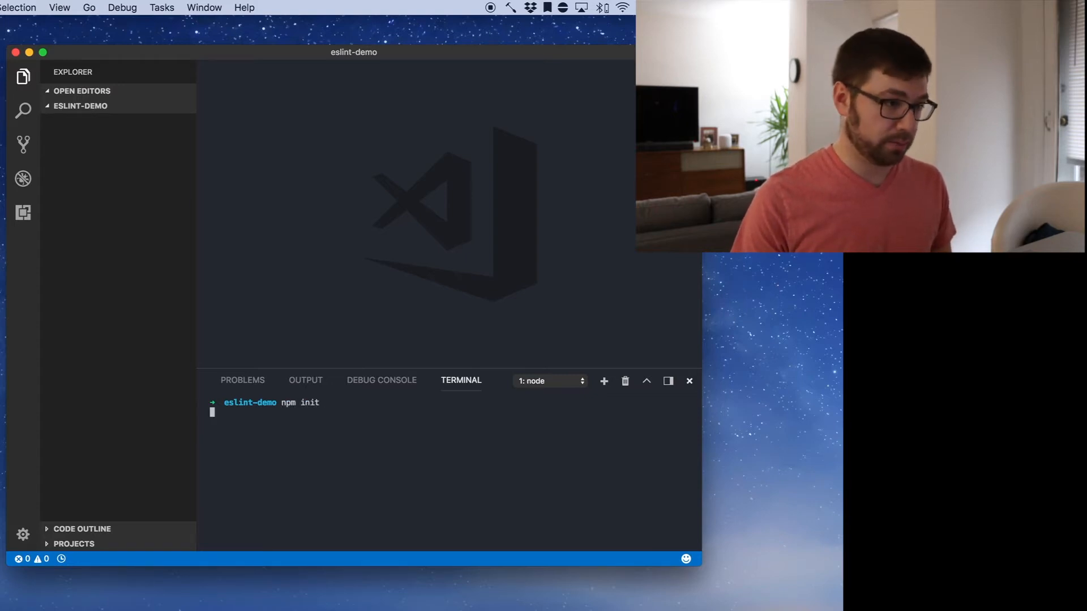
{"action": "key", "text": "enter"}
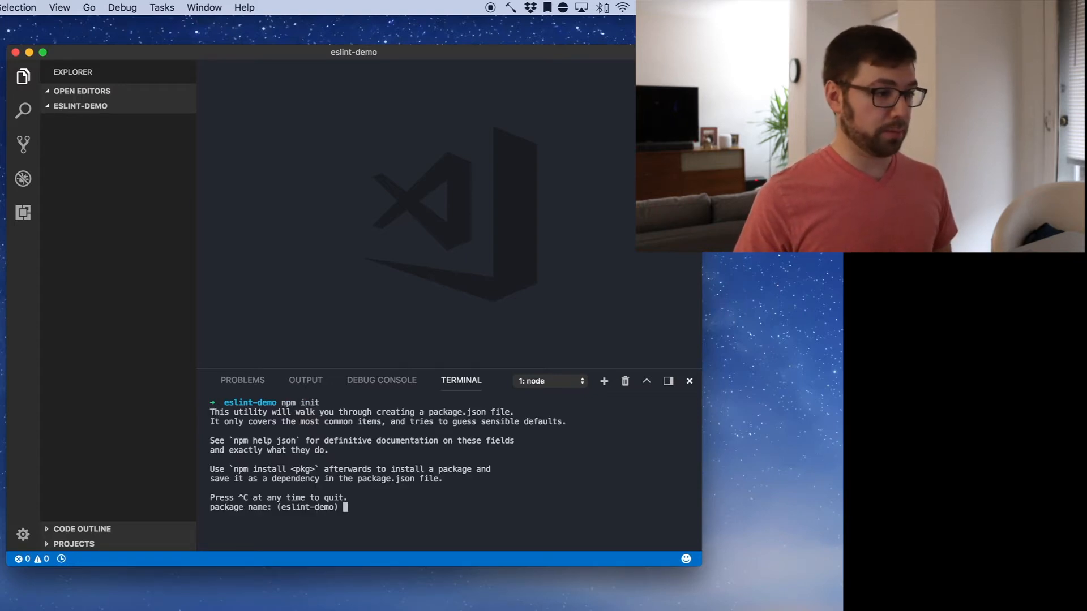
{"action": "key", "text": "enter"}
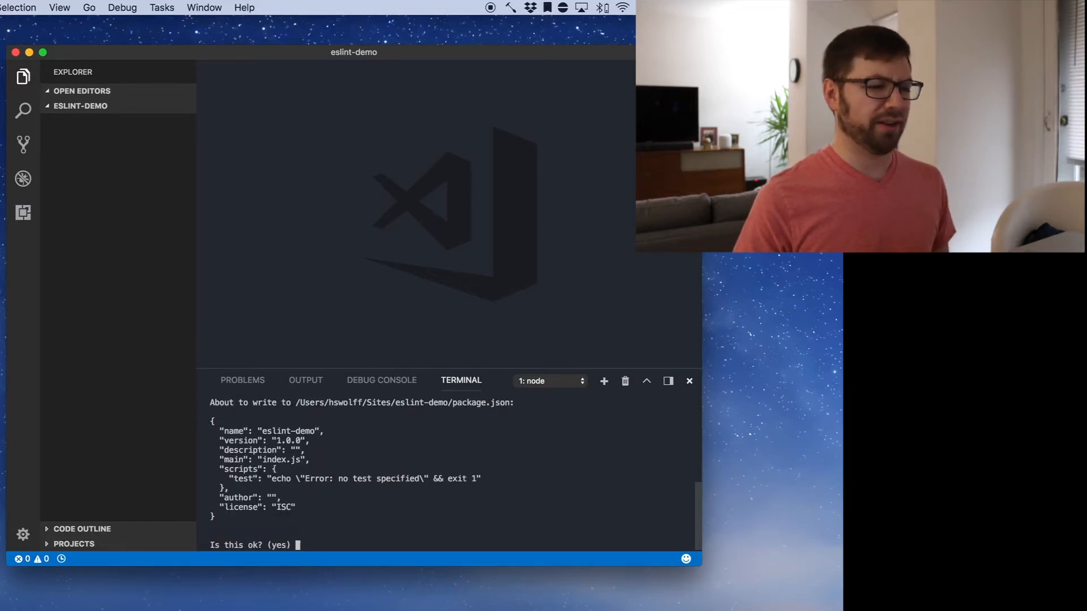
Confirm package.json, git init and commit it as 'init commit', then touch index.js.
{"action": "type", "text": "yes"}
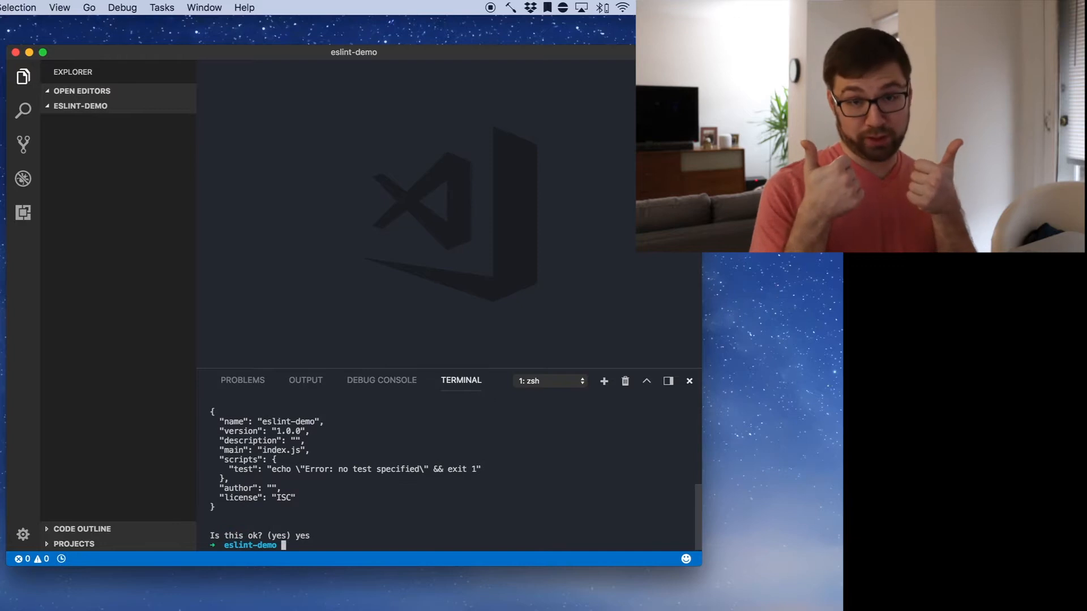
{"action": "type", "text": "ls"}
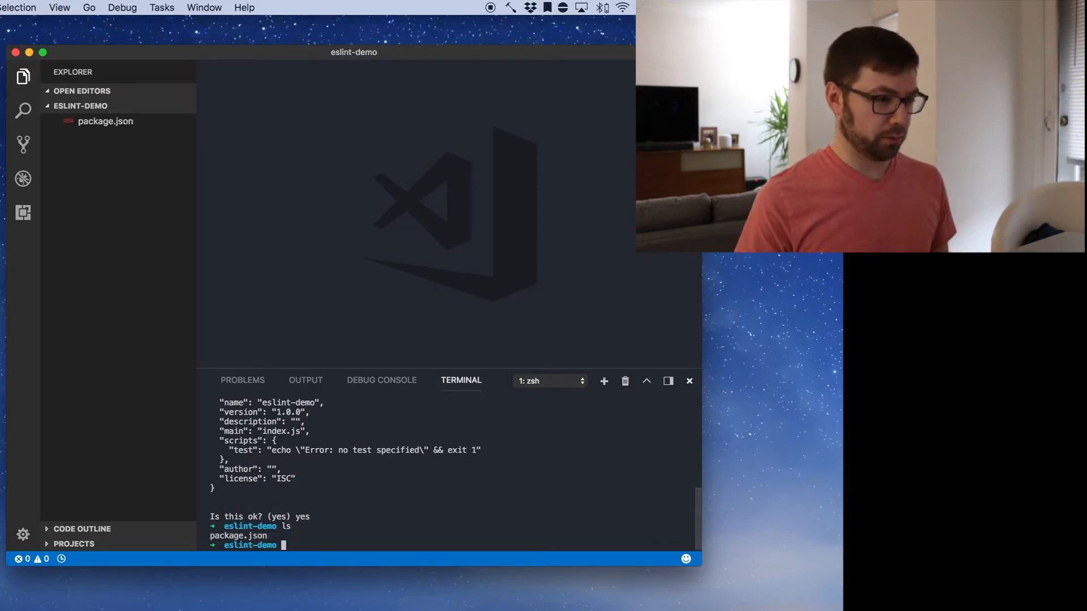
{"action": "type", "text": "git init"}
{"action": "type", "text": "gst"}
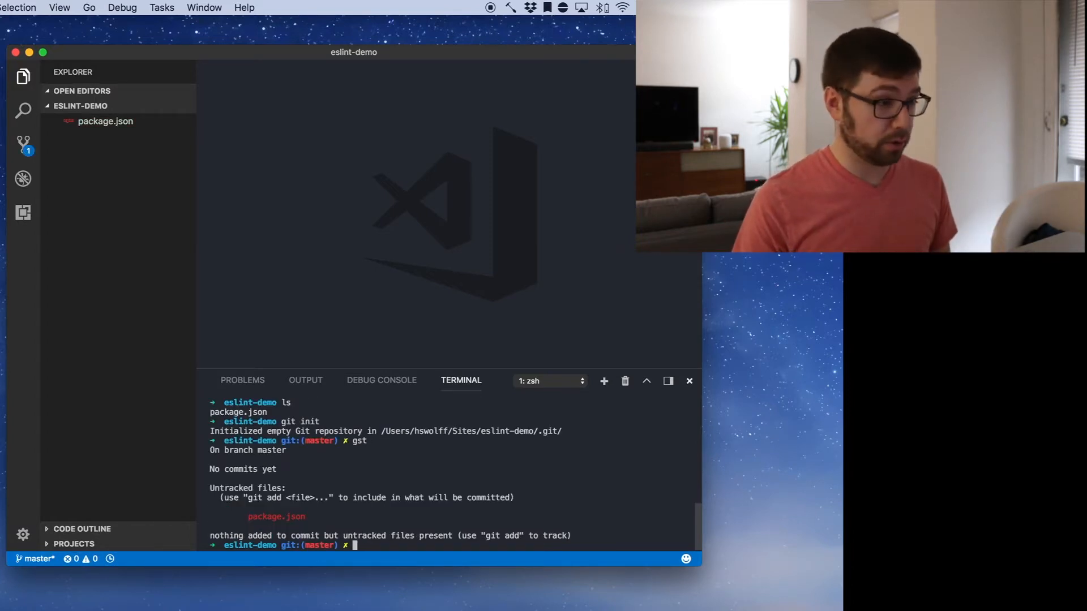
{"action": "type", "text": "git add ."}
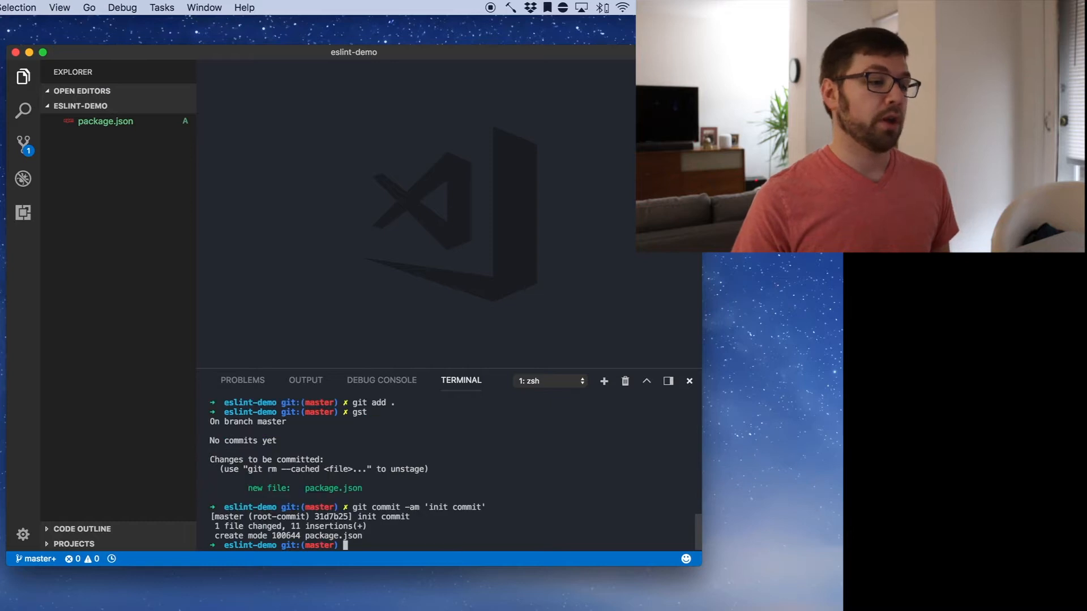
{"action": "type", "text": "touch index.js"}
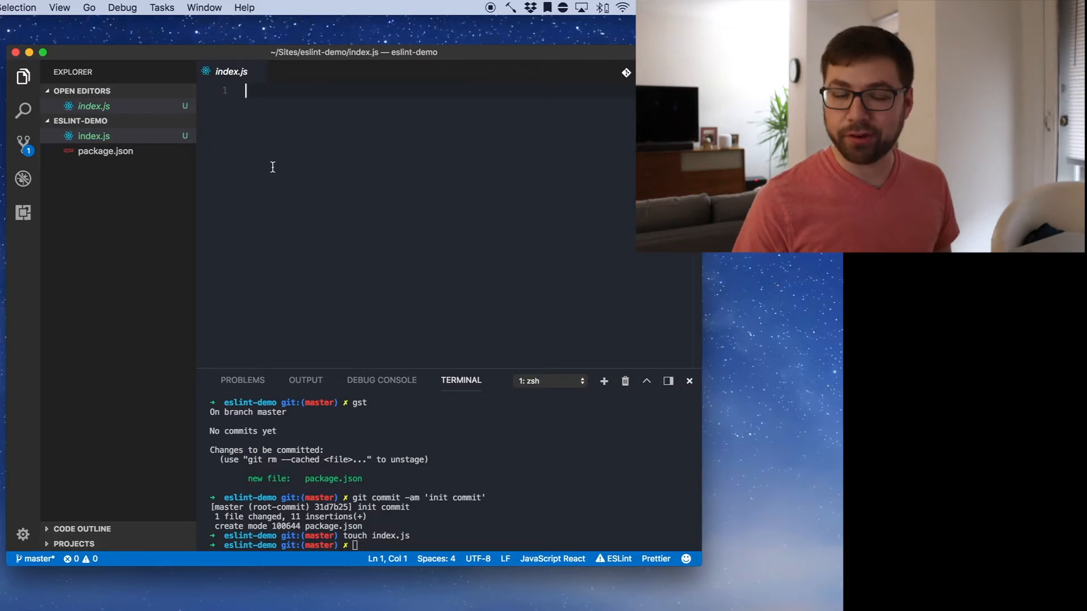
Declare const message = 'I like logs' in index.js.
{"action": "key", "text": "enter"}
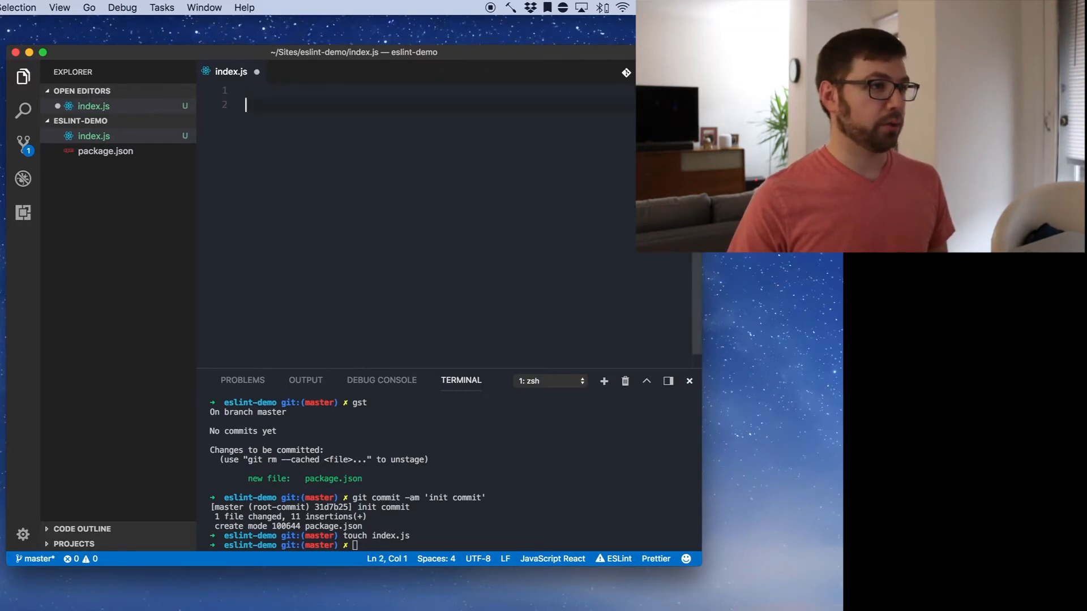
{"action": "type", "text": "const str"}
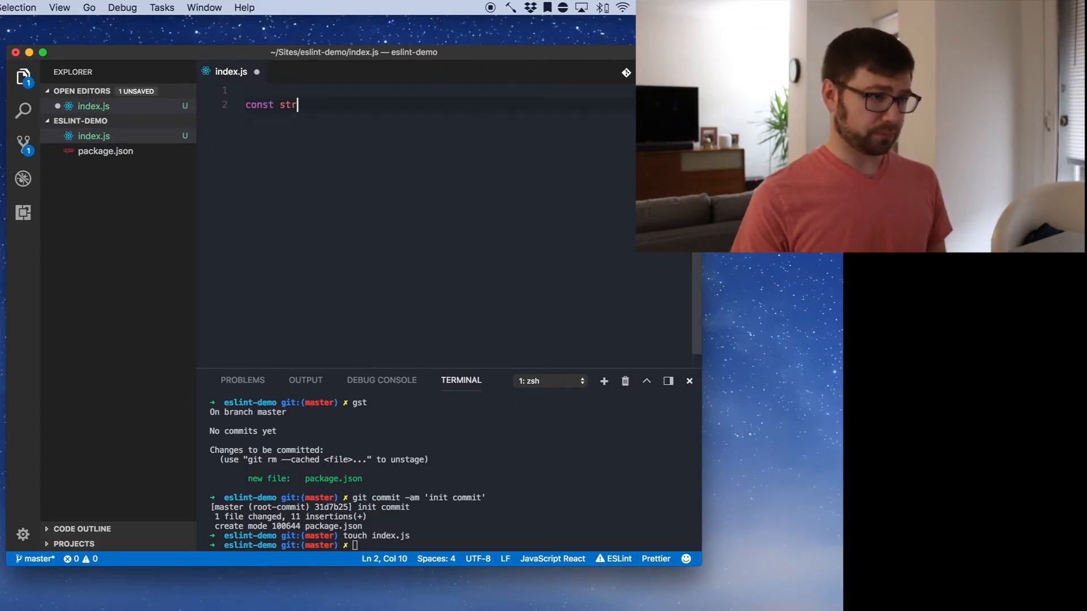
{"action": "type", "text": "essage"}
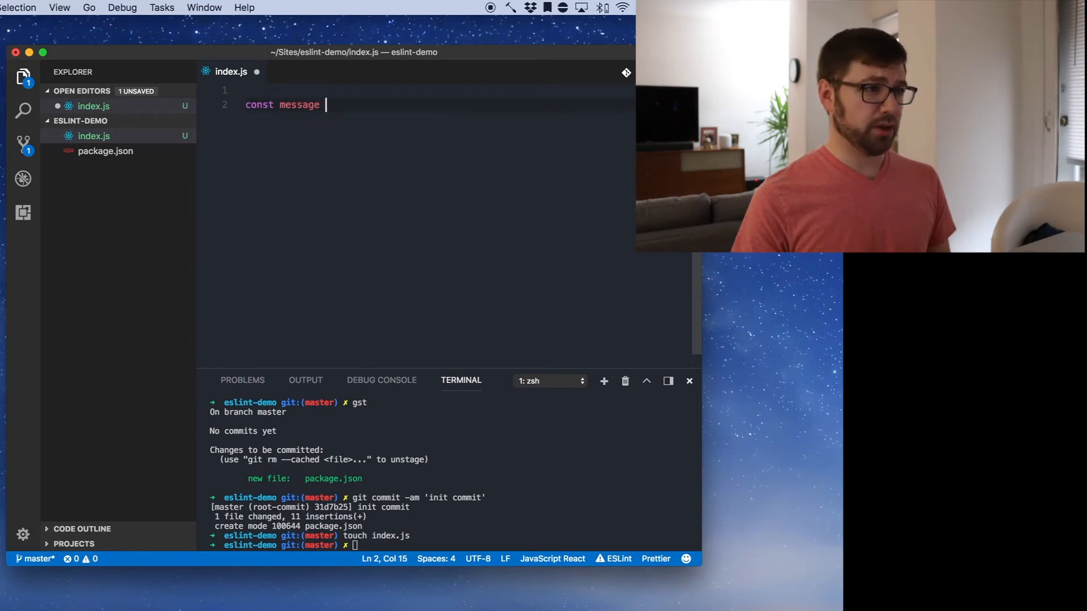
{"action": "type", "text": "= 'I like logs';"}
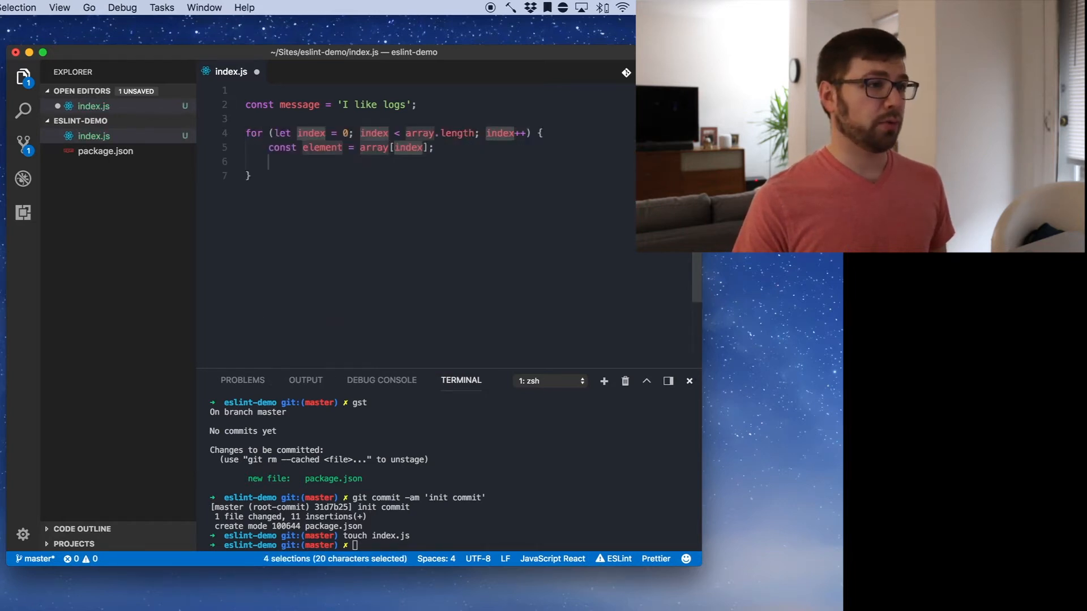
Add a for loop to 5 that calls console.log(message).
{"action": "type", "text": "i"}
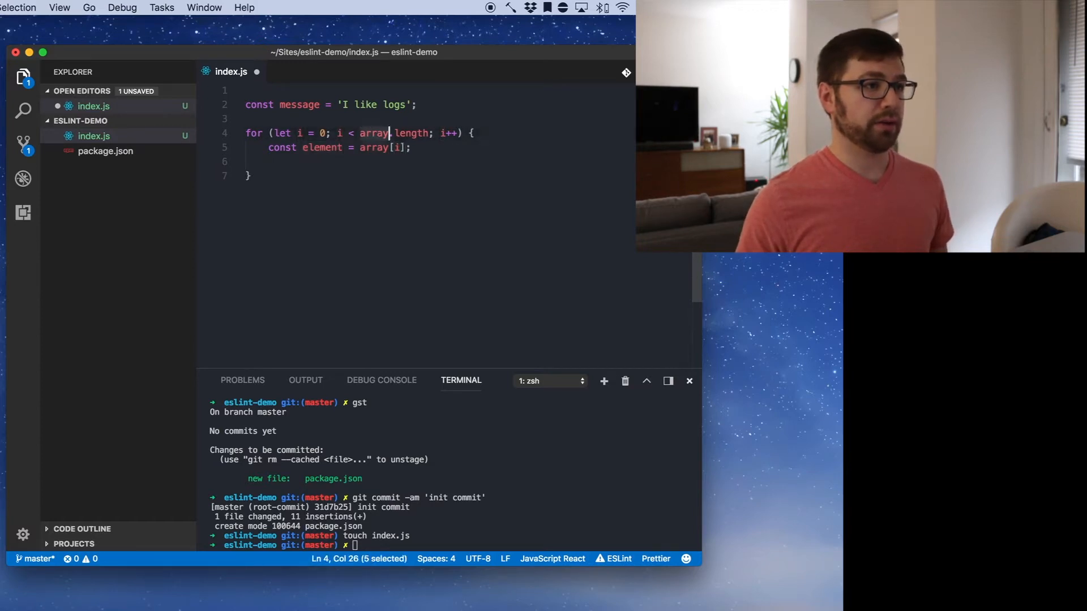
{"action": "type", "text": "5"}
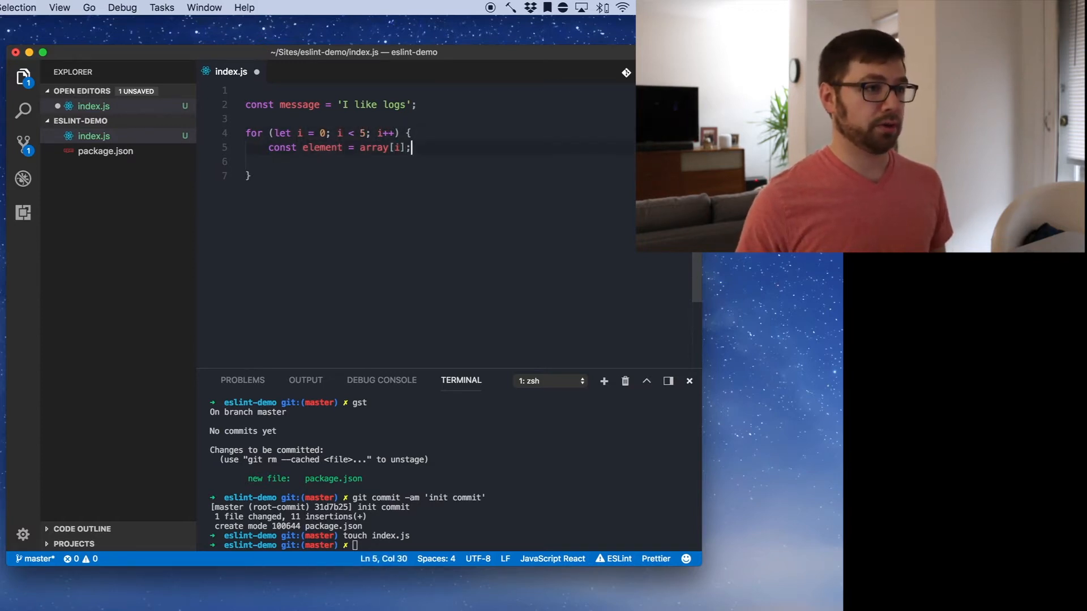
{"action": "type", "text": "console."}
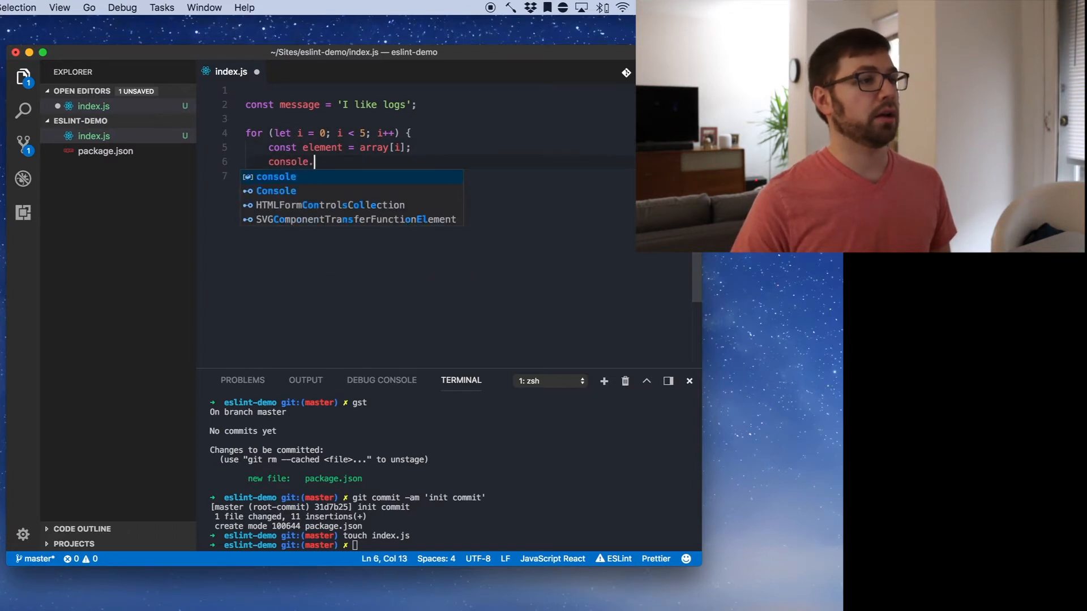
{"action": "type", "text": "log(message);"}
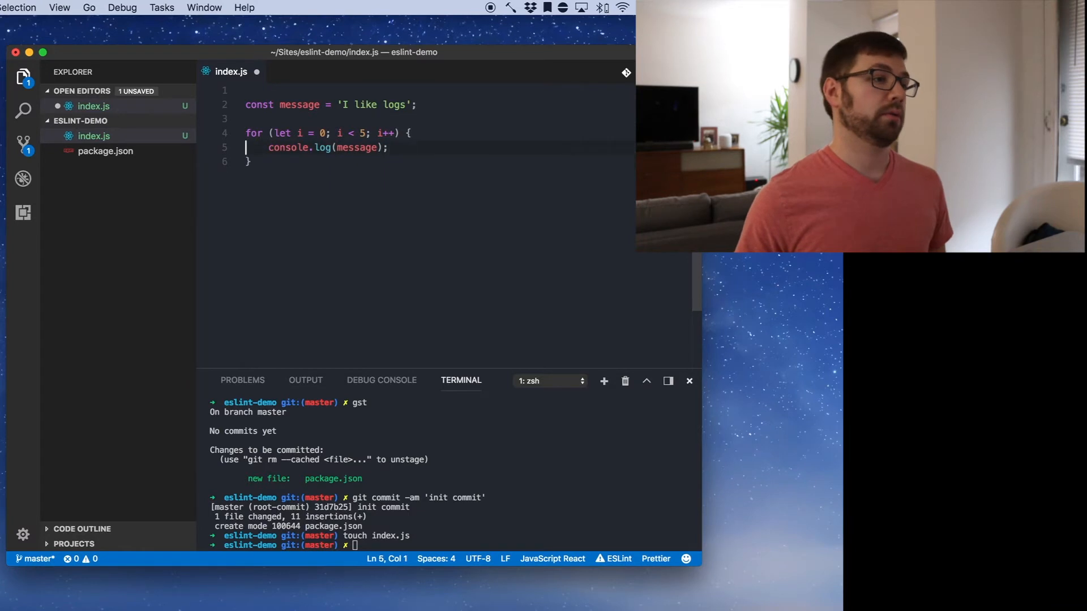
Run node index.js, wrap the loop in function showMessage() and call showMessage().
{"action": "type", "text": "no"}
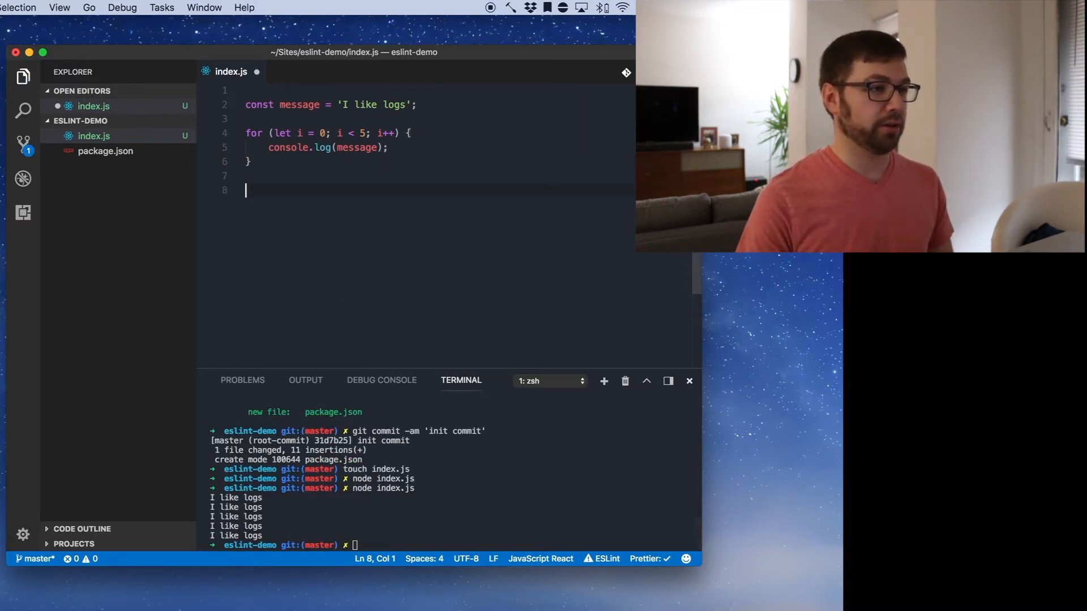
{"action": "type", "text": "function showMessage() {"}
{"action": "type", "text": "}"}
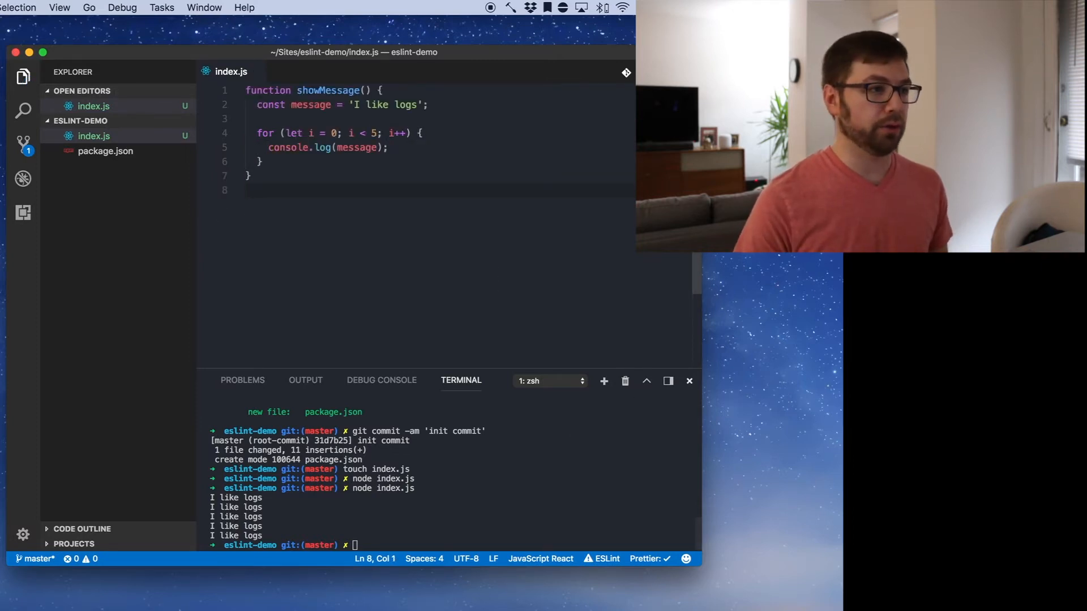
{"action": "type", "text": "showMessage();"}
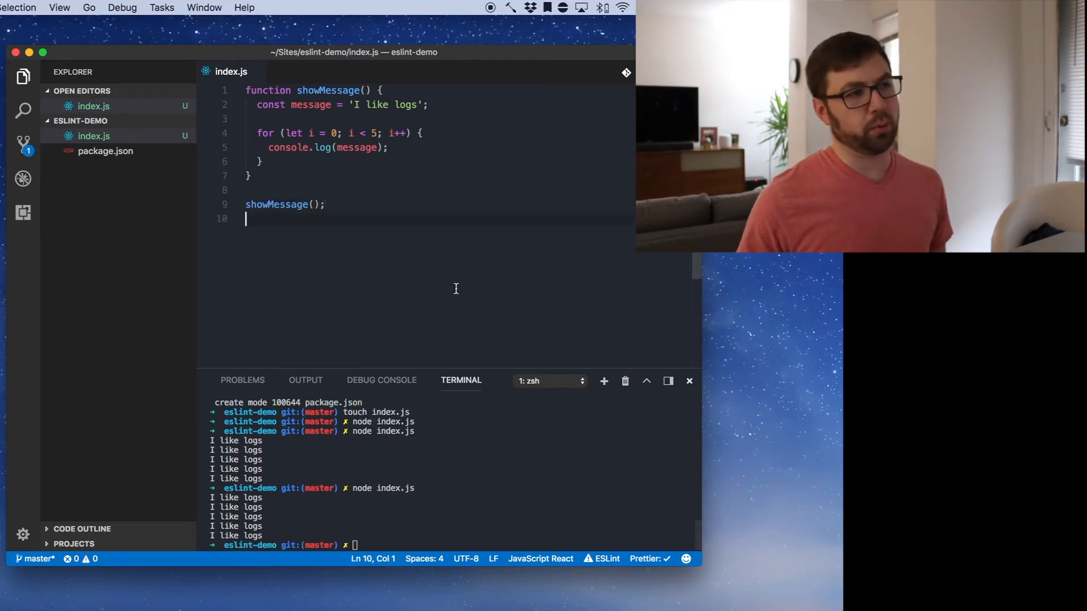
Add let didShowMessage = false; at the top of index.js and save.
{"action": "type", "text": "let did"}
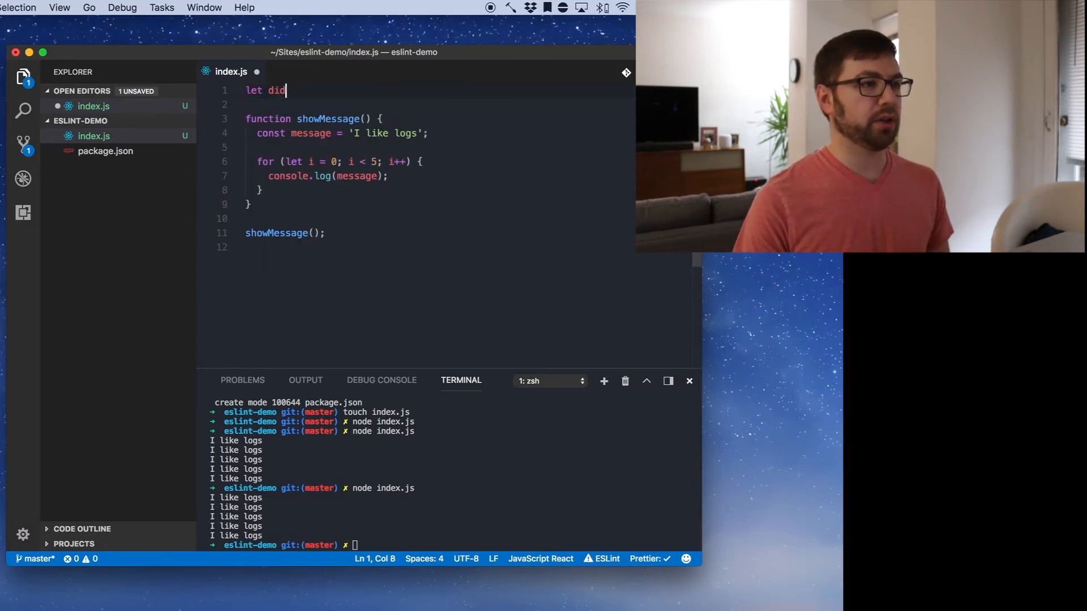
{"action": "type", "text": "ShowMessage ="}
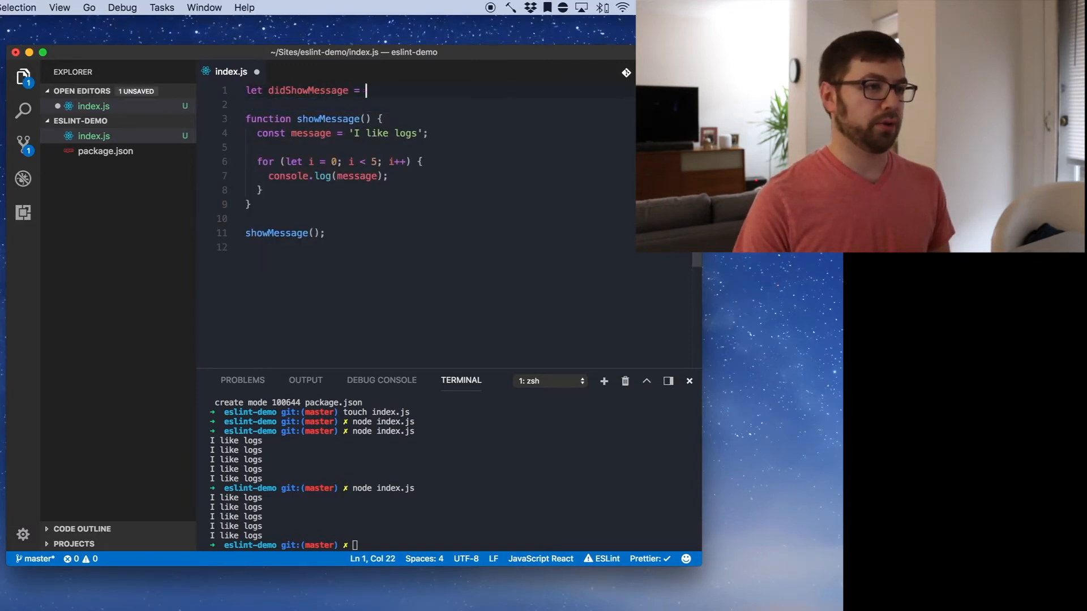
{"action": "key", "text": "Backspace"}
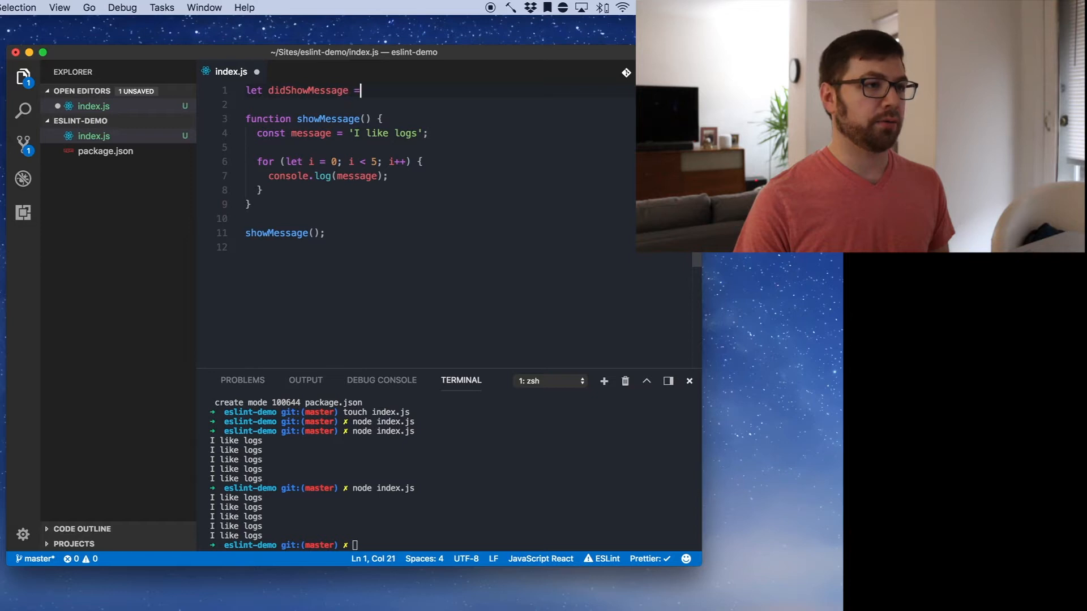
{"action": "type", "text": "false;"}
{"action": "left_click", "coordinate": [453, 545]}
{"action": "type", "text": "git commit -am"}
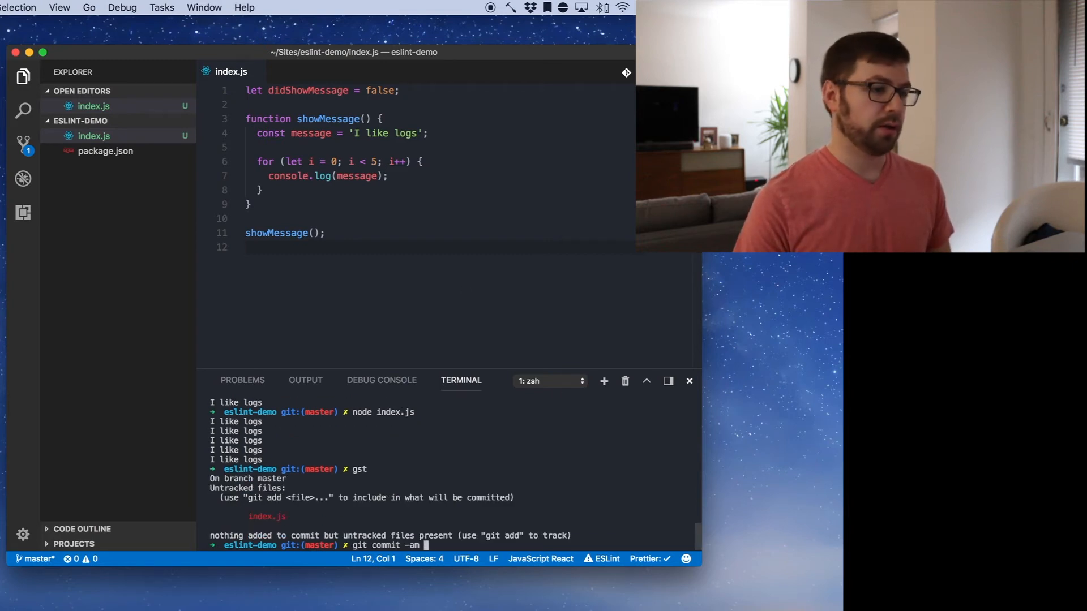
Stage index.js with git add . and commit it as 'initial work!'.
{"action": "type", "text": "'initial work!"}
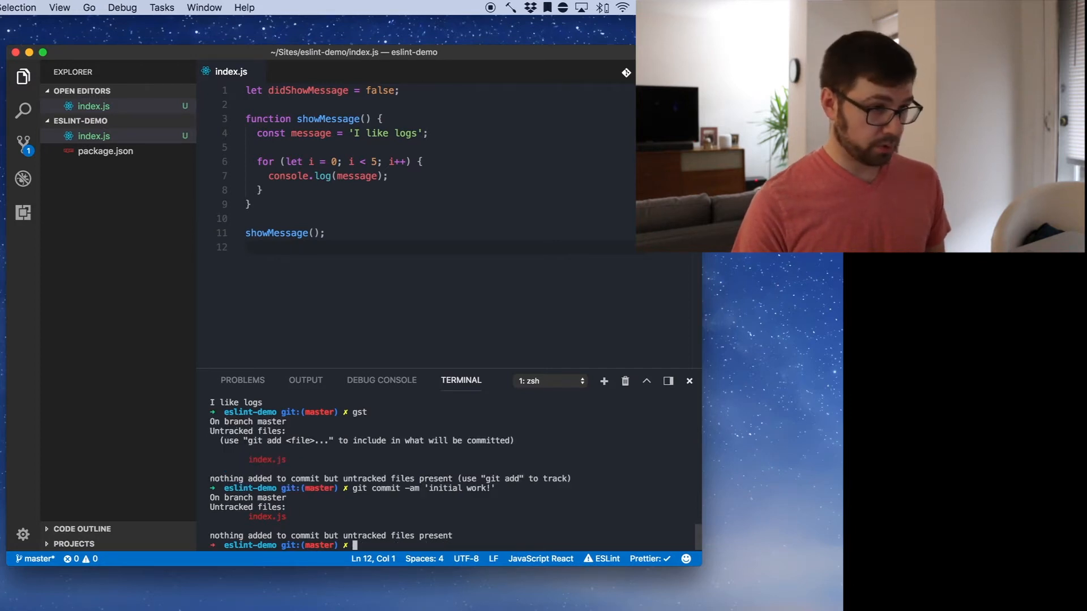
{"action": "type", "text": "git add ."}
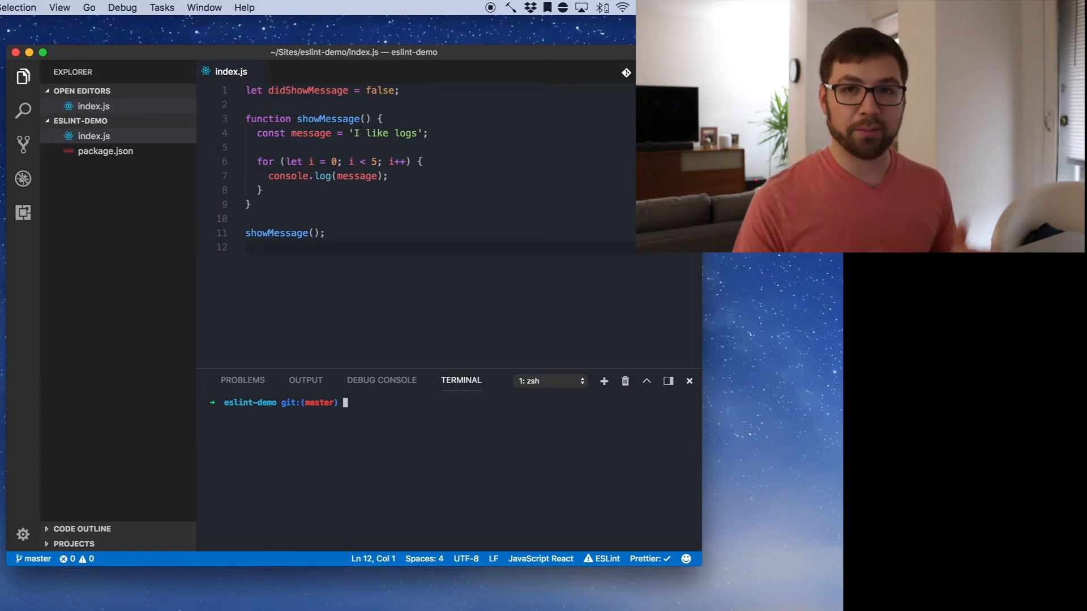
Install eslint with npm install --save-dev eslint.
{"action": "type", "text": "npm"}
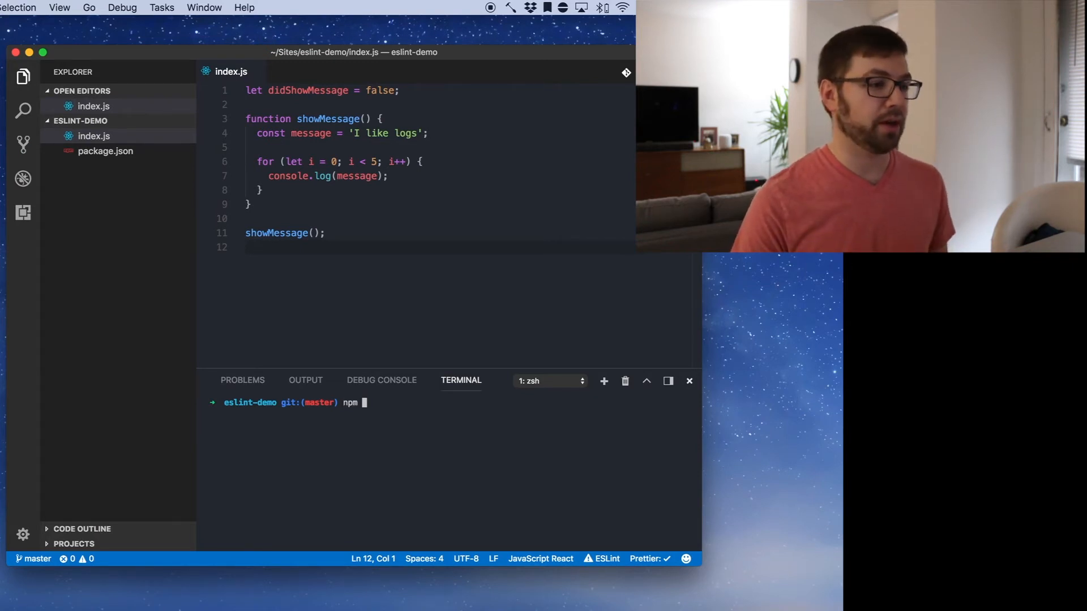
{"action": "type", "text": "install --save-dev"}
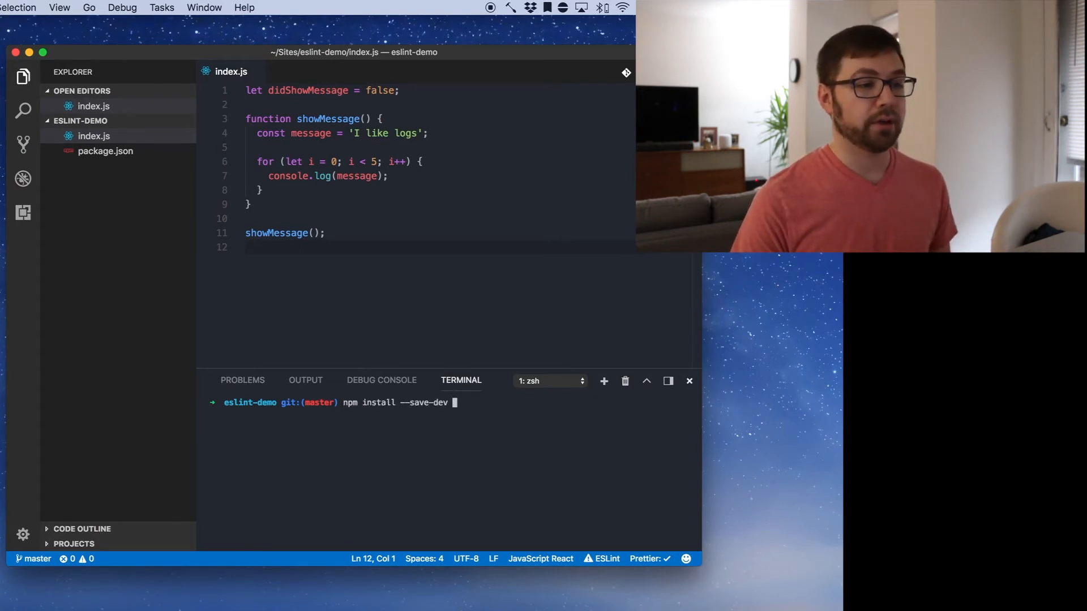
{"action": "type", "text": "eslint"}
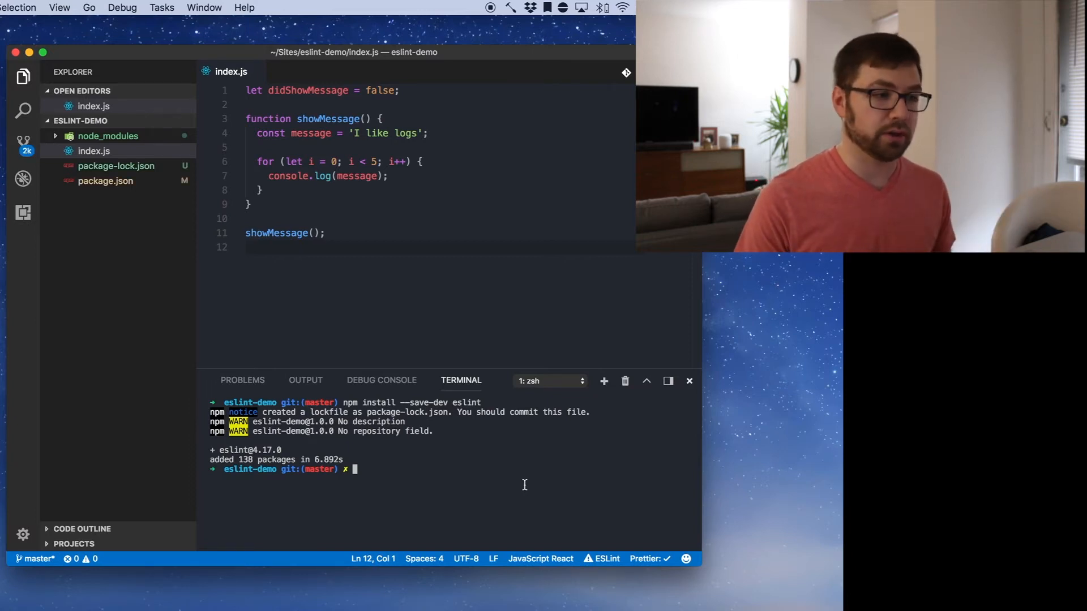
Run ./node_modules/.bin/eslint --init answering ES6 yes, modules no, Node, JSX no.
{"action": "type", "text": "./node_modules/.bin/"}
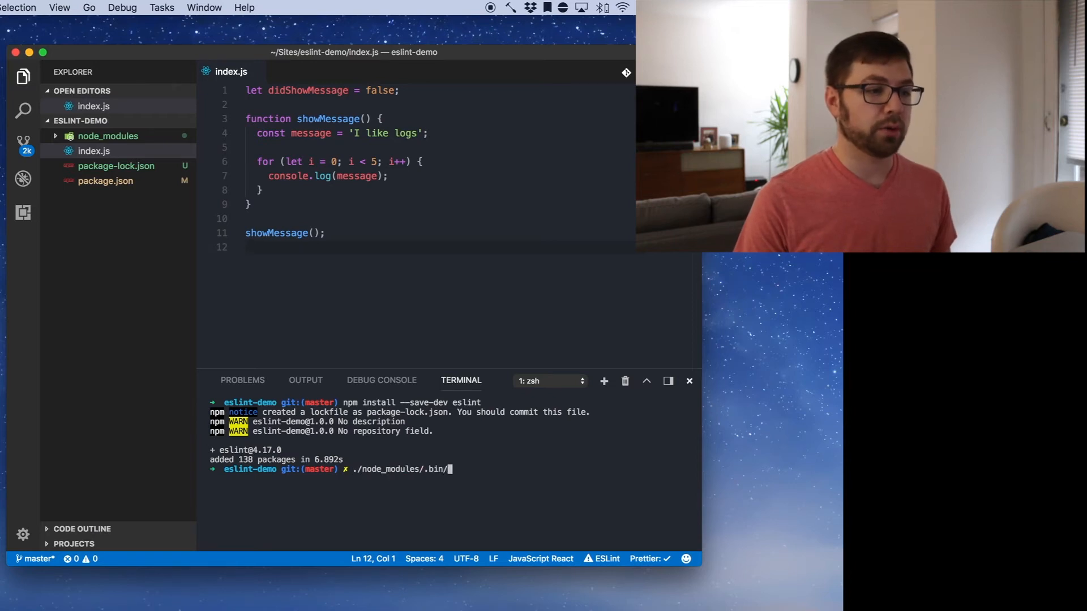
{"action": "type", "text": "eslint --init"}
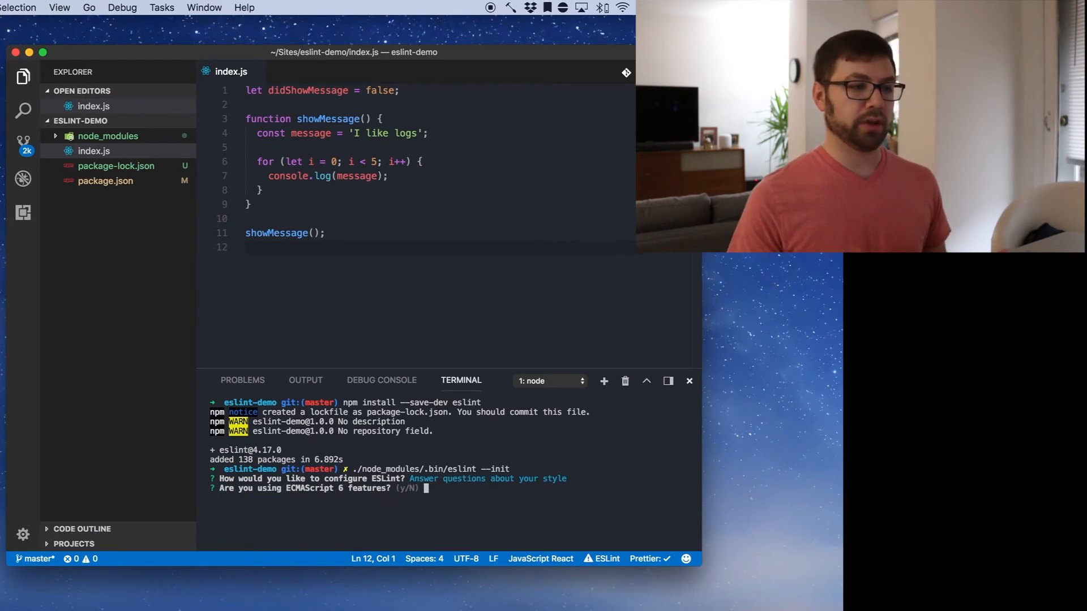
{"action": "type", "text": "y"}
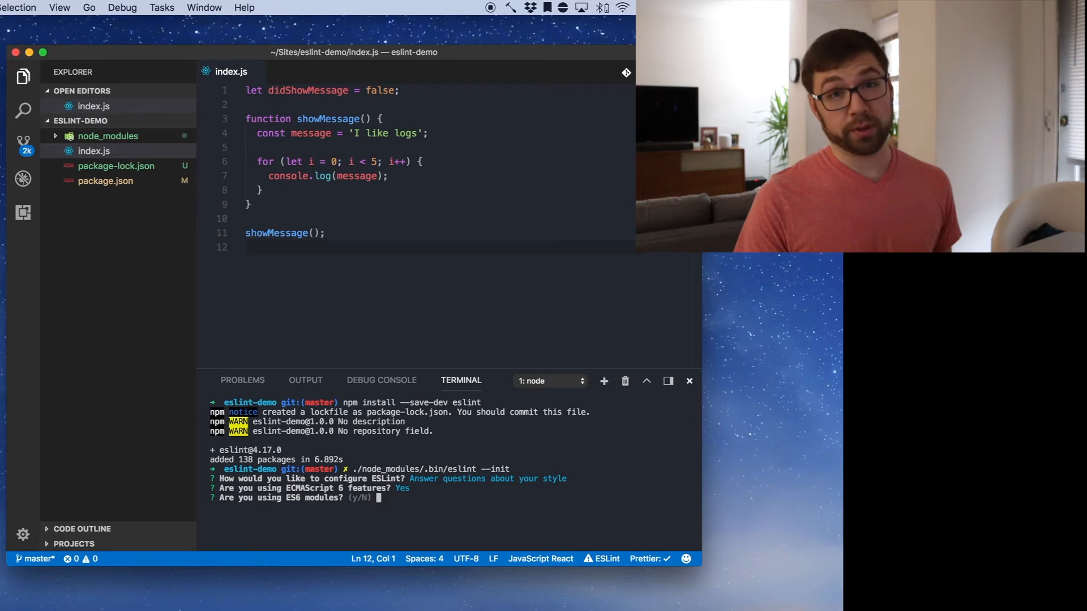
{"action": "type", "text": "n"}
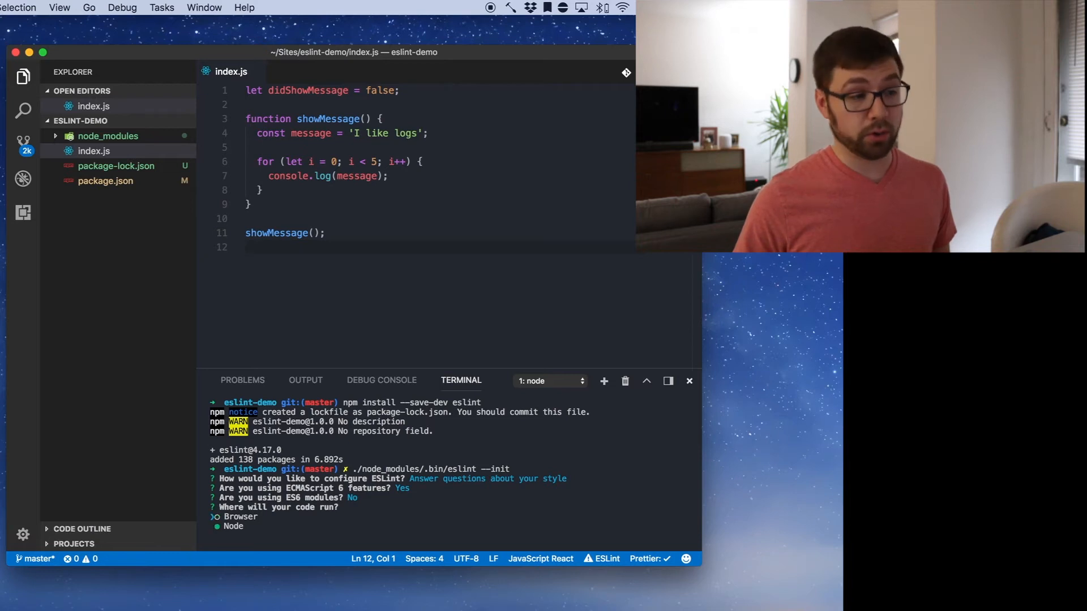
{"action": "key", "text": "enter"}
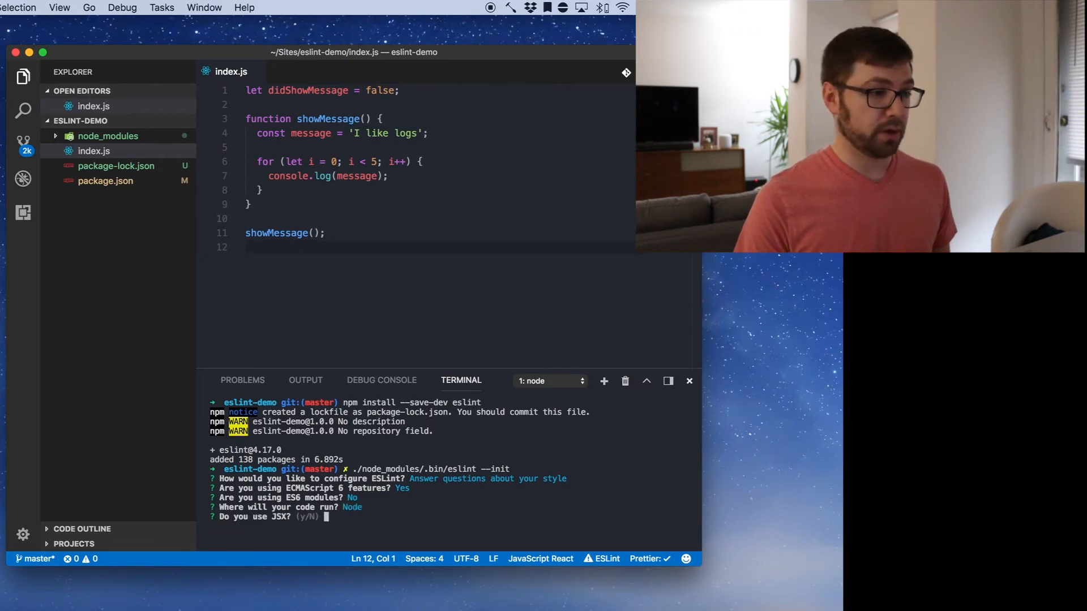
{"action": "type", "text": "No"}
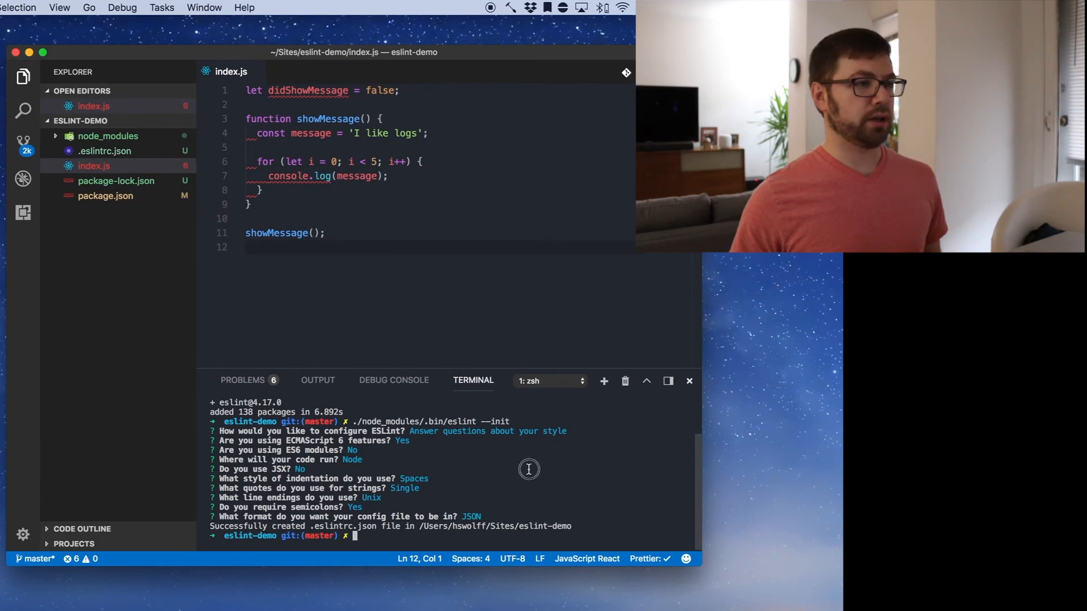
Run git status, then review the eslint:recommended extends in .eslintrc.json.
{"action": "type", "text": "git st"}
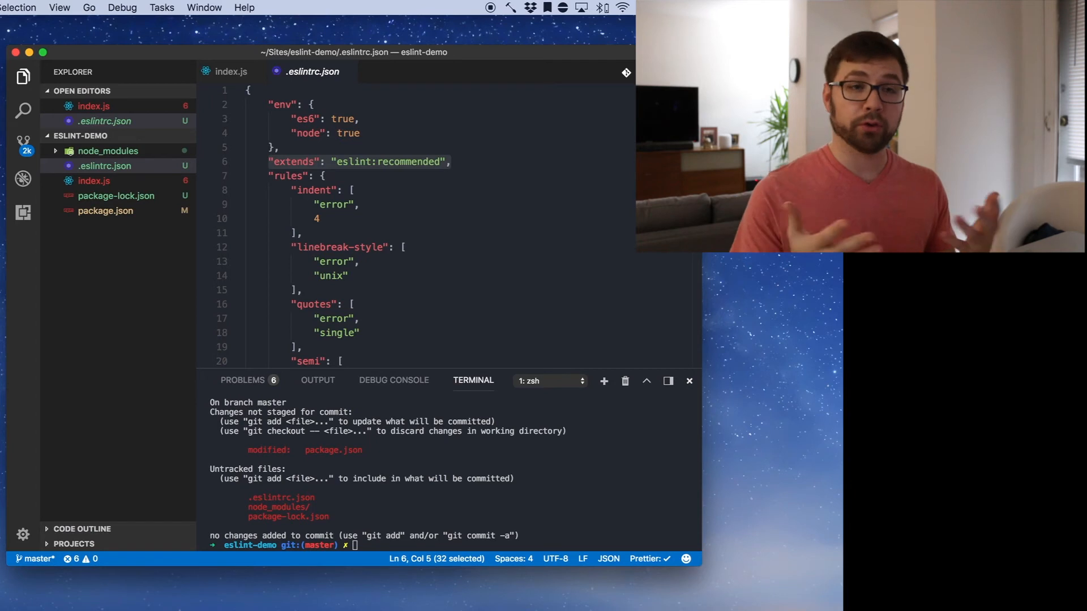
{"action": "left_click", "coordinate": [350, 190]}
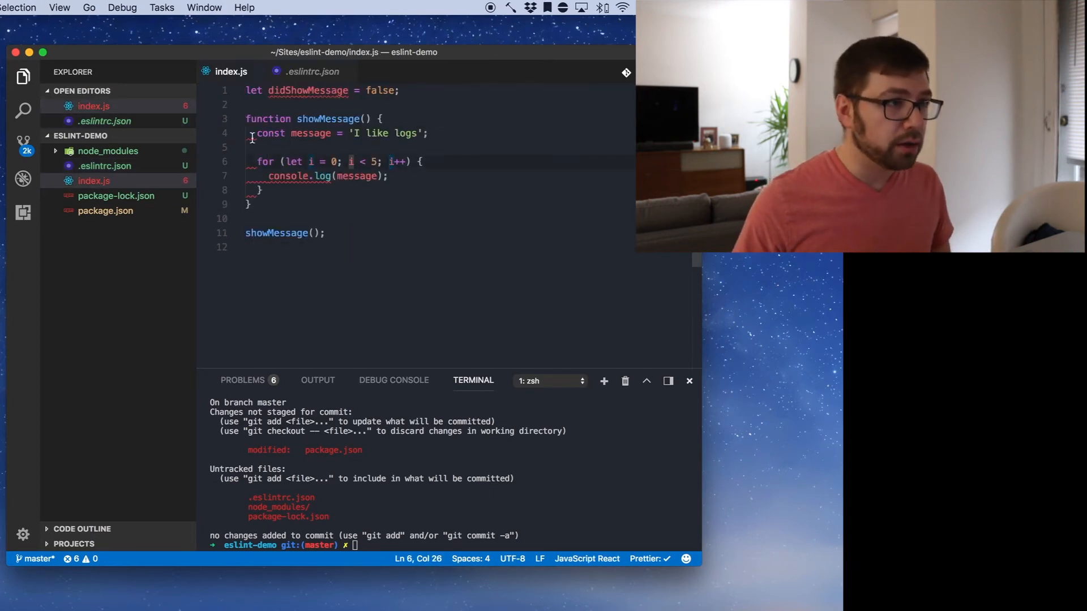
{"action": "mouse_move", "coordinate": [267, 119]}
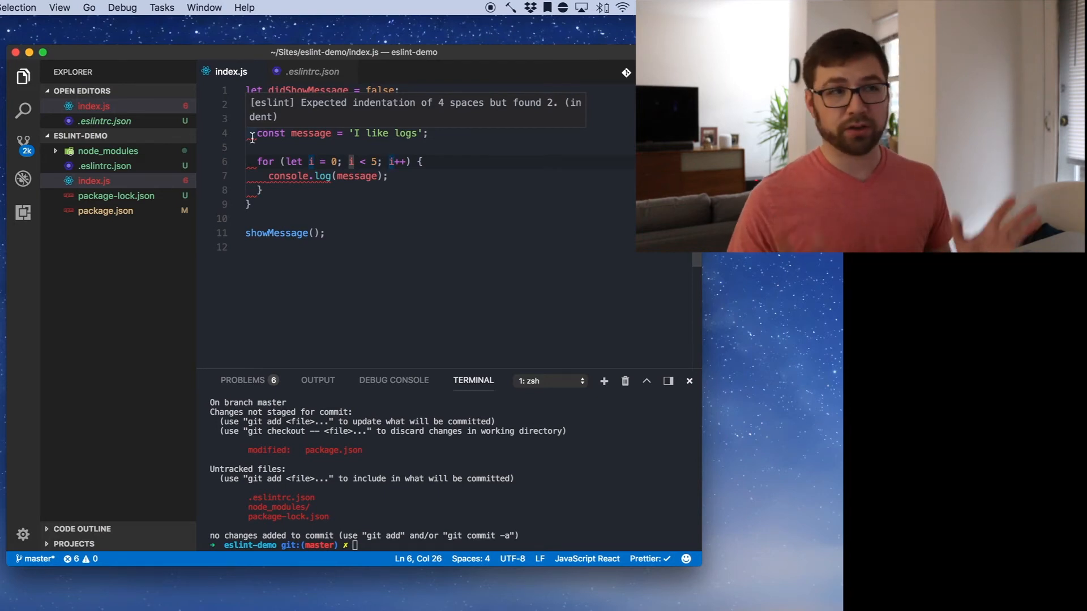
Change the indent rule in .eslintrc.json from 4 to 2 and return to editing index.js.
{"action": "left_click", "coordinate": [310, 71]}
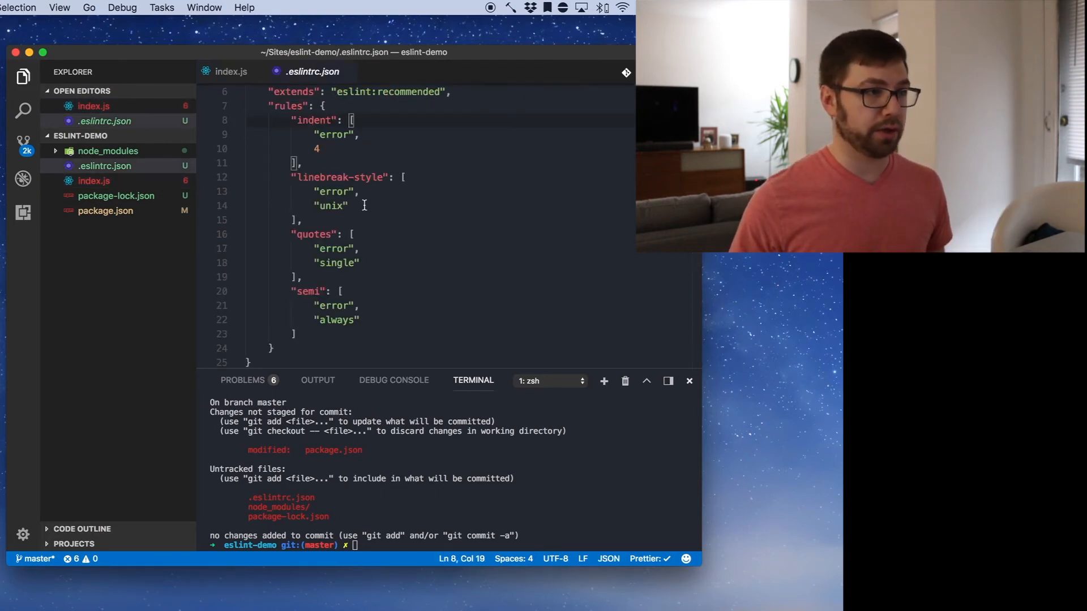
{"action": "type", "text": "2"}
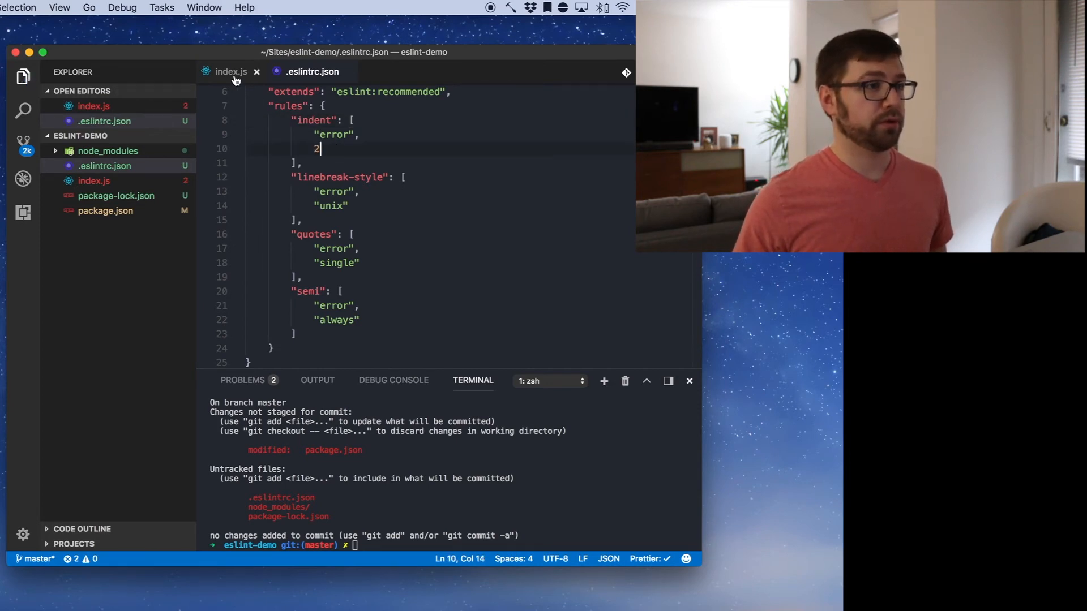
{"action": "left_click", "coordinate": [228, 71]}
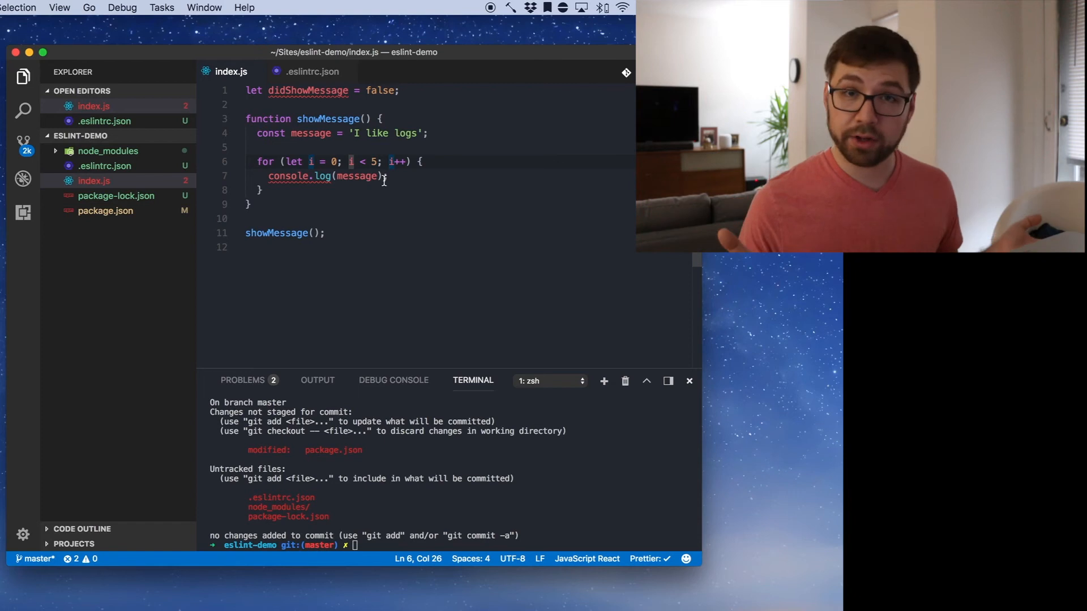
{"action": "left_click", "coordinate": [392, 134]}
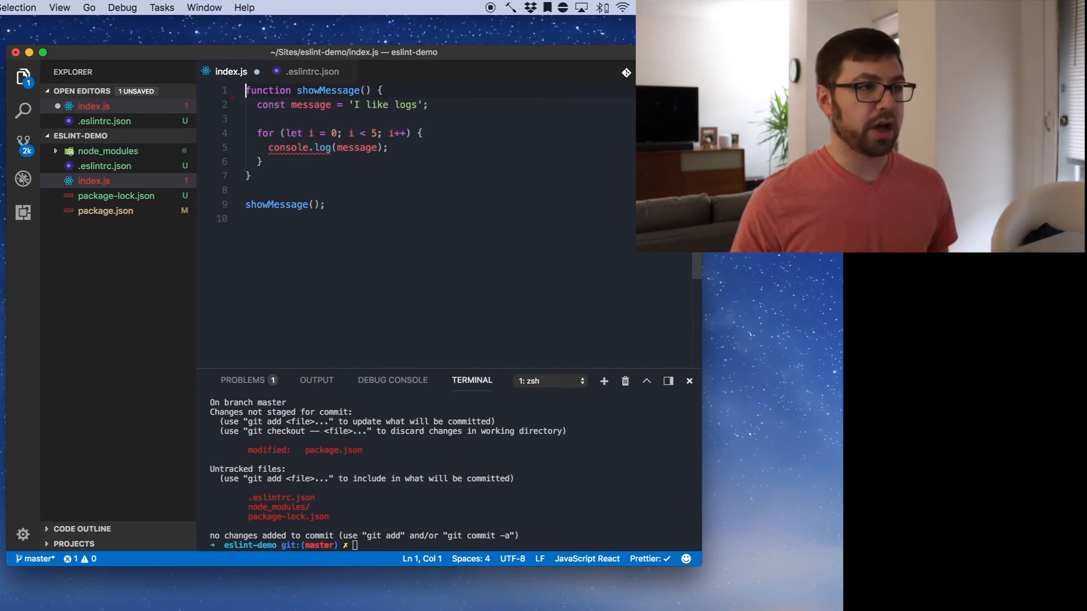
Add '// eslint-disable-next-line no-console' on a new line above console.log and save.
{"action": "key", "text": "Enter"}
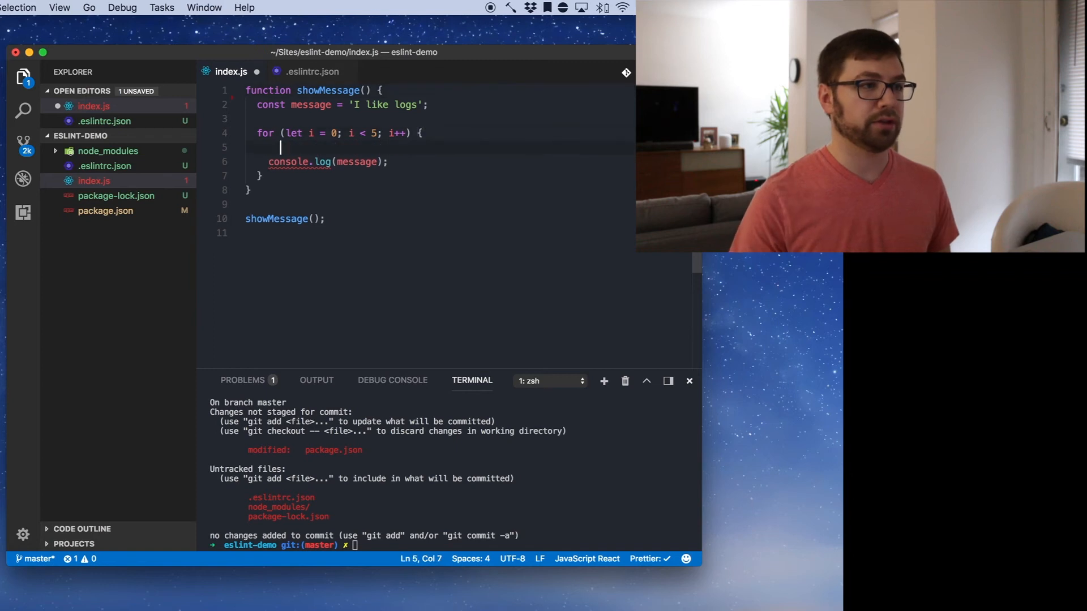
{"action": "type", "text": "// eslint"}
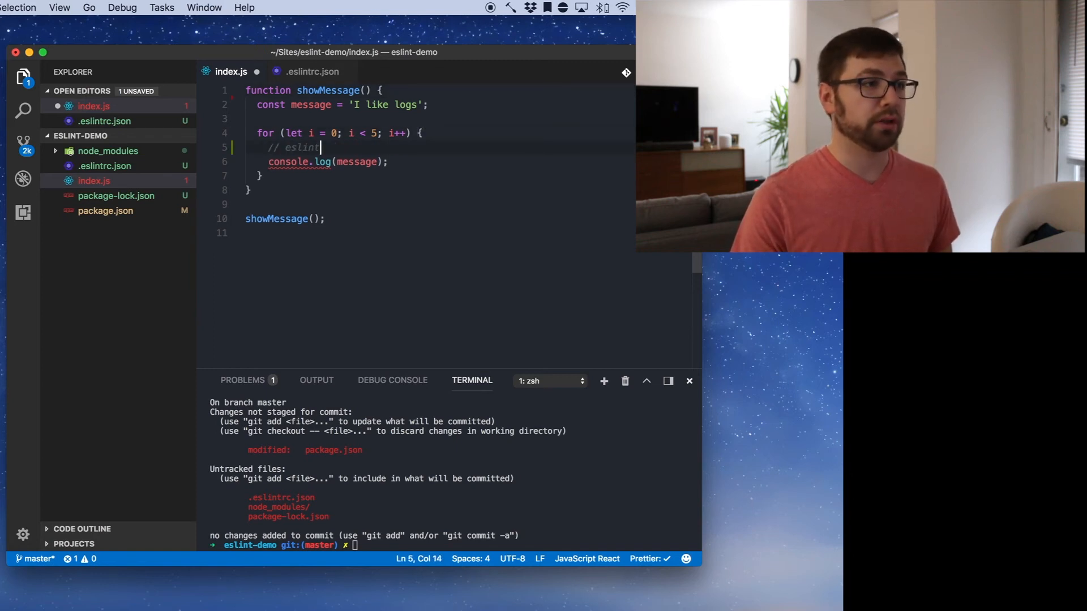
{"action": "type", "text": "-disable-next-line"}
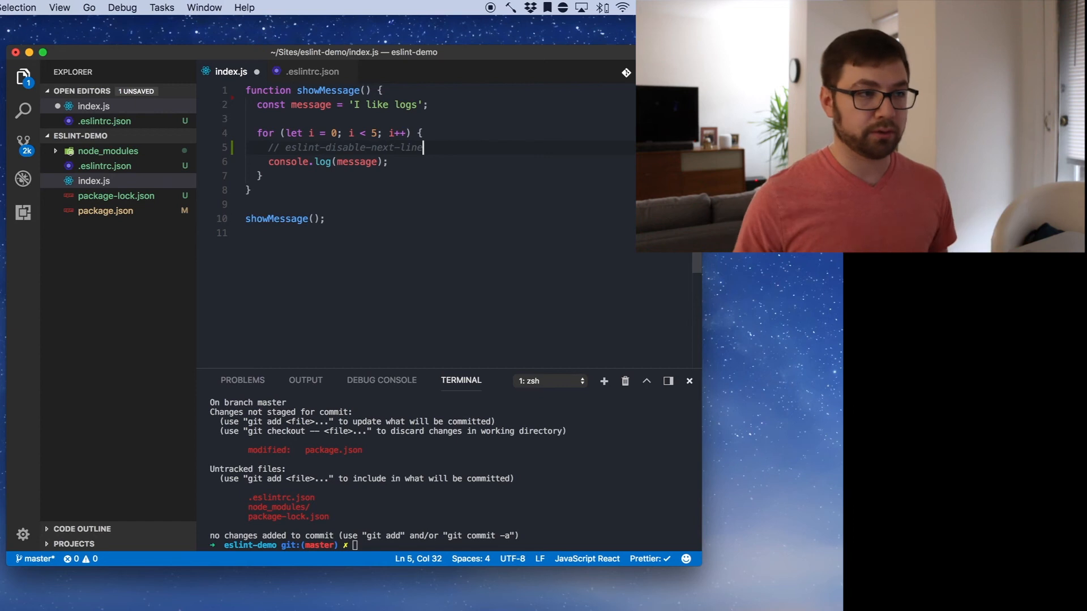
{"action": "key", "text": "Backspace"}
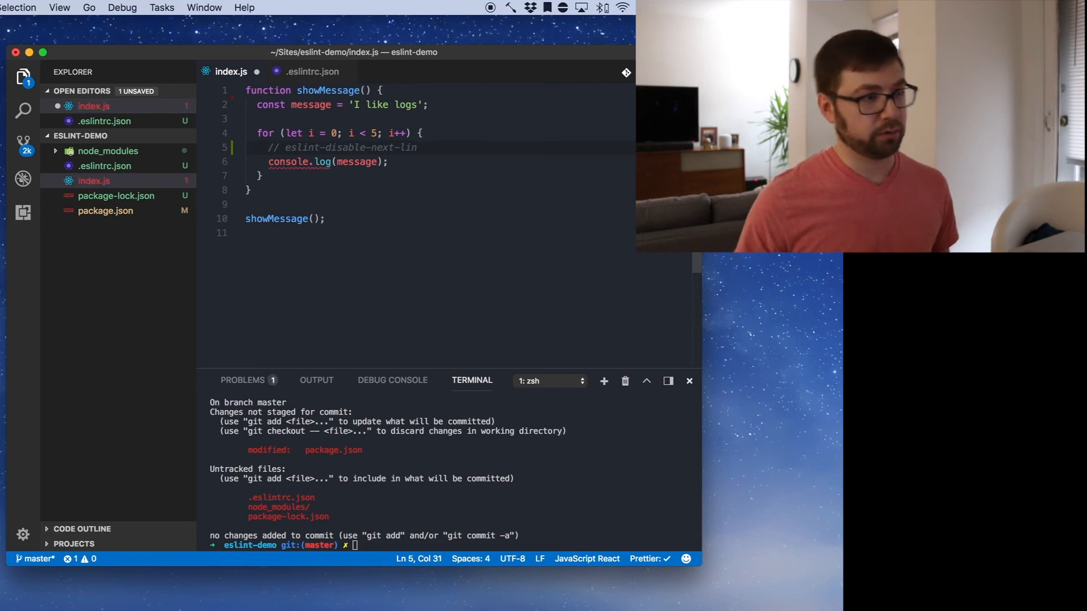
{"action": "mouse_move", "coordinate": [300, 162]}
{"action": "type", "text": "e no-c"}
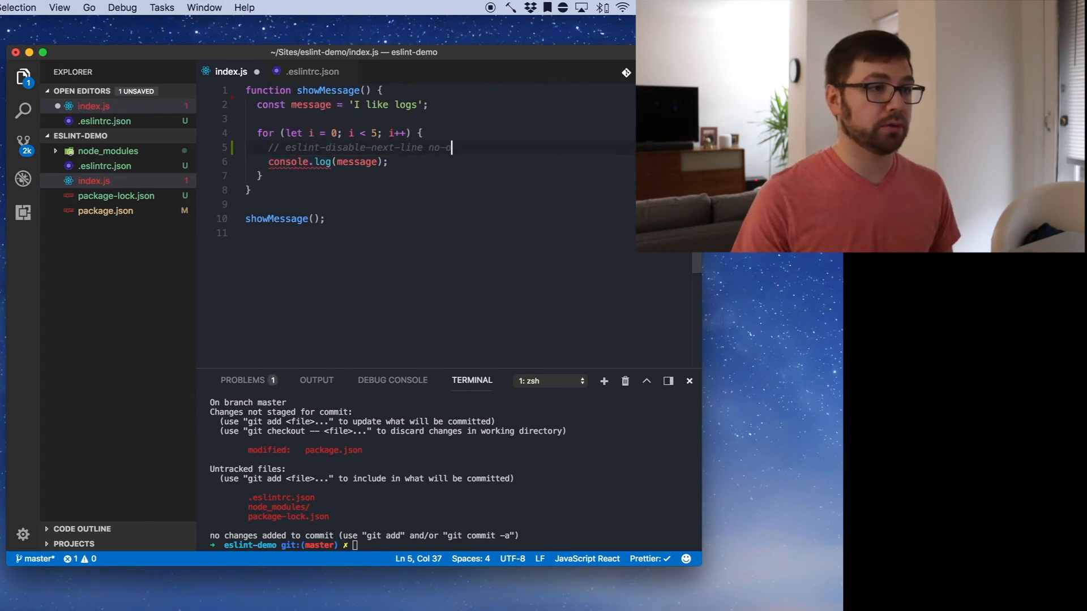
{"action": "type", "text": "onsole"}
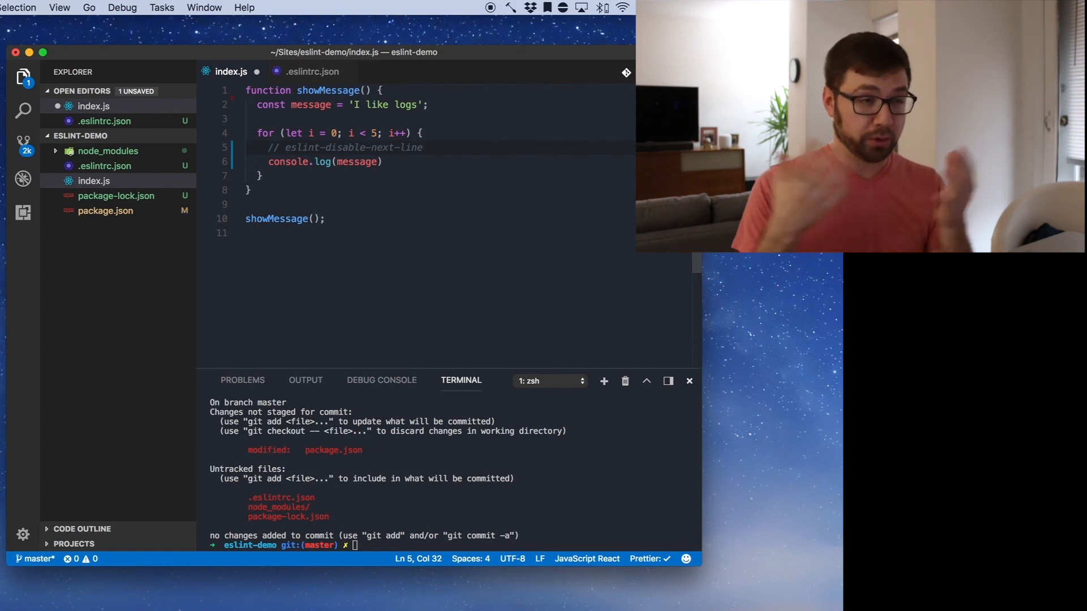
{"action": "type", "text": "no-console"}
{"action": "left_click", "coordinate": [439, 160]}
{"action": "type", "text": ";"}
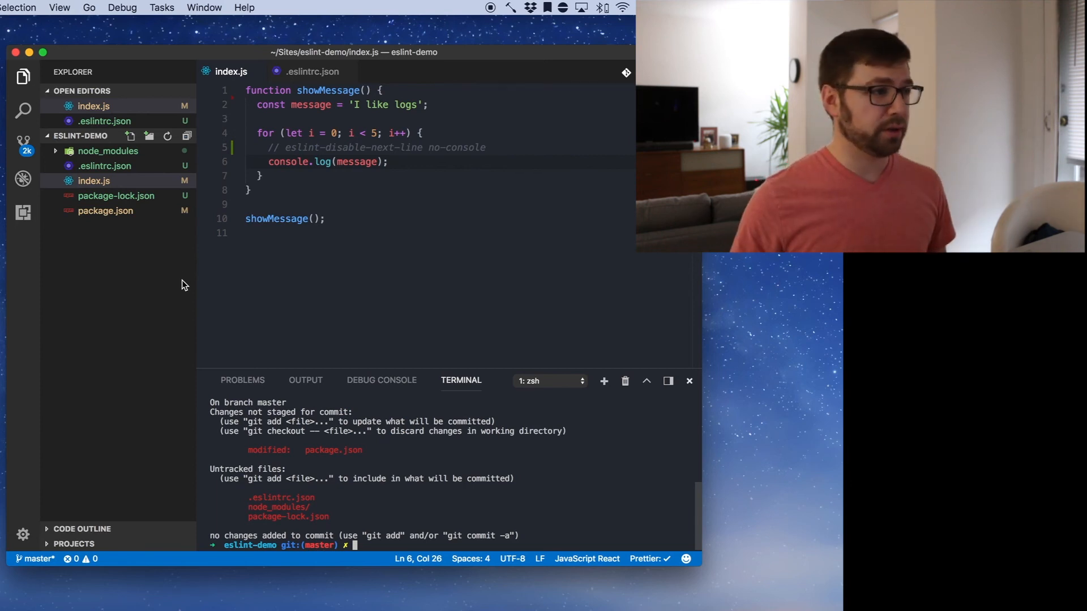
Define "lint": "eslint ./" under scripts in package.json and run npm run lint.
{"action": "left_click", "coordinate": [104, 211]}
{"action": "type", "text": "\"lint"}
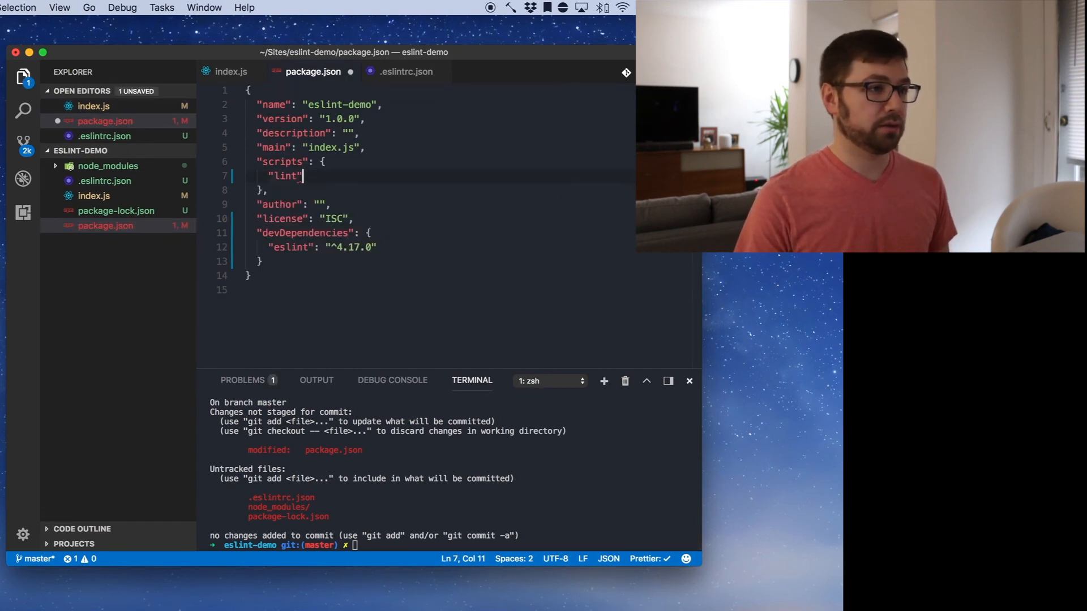
{"action": "type", "text": ": \"eslint\""}
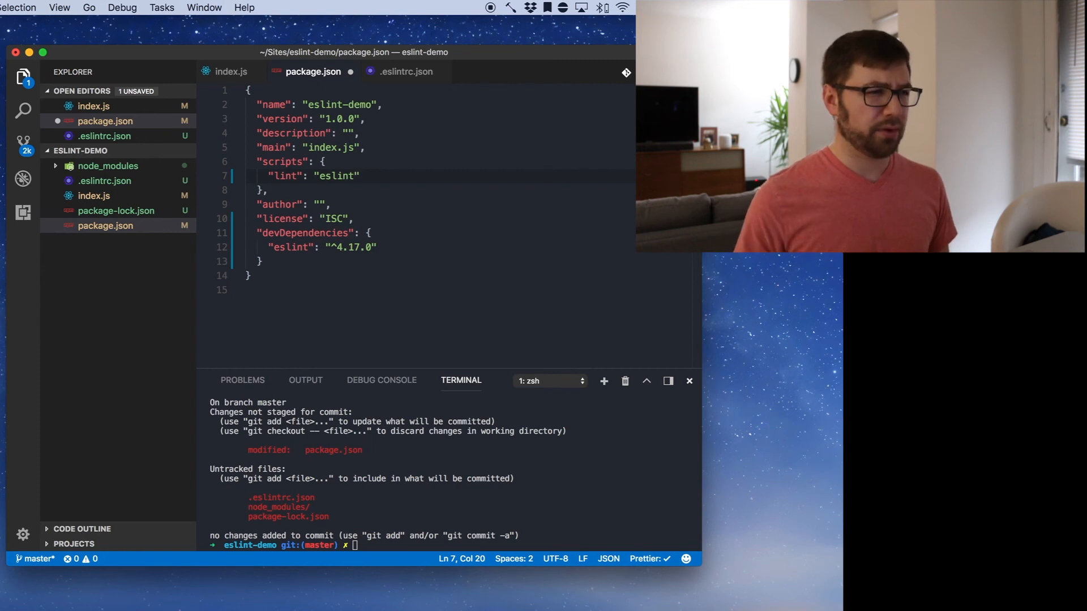
{"action": "type", "text": "npm run lint"}
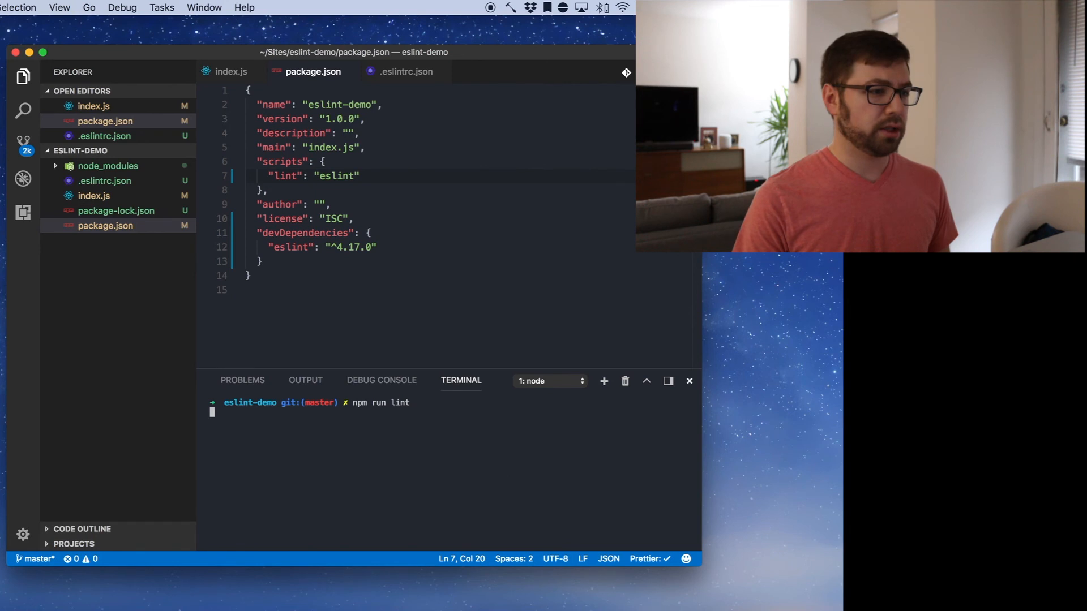
{"action": "key", "text": "enter"}
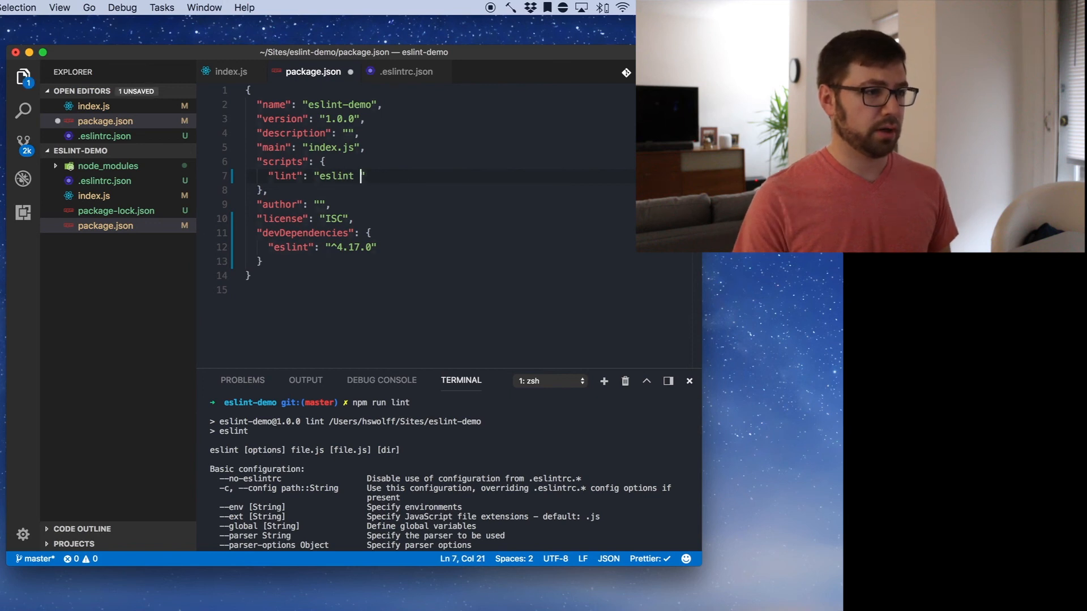
{"action": "type", "text": "./"}
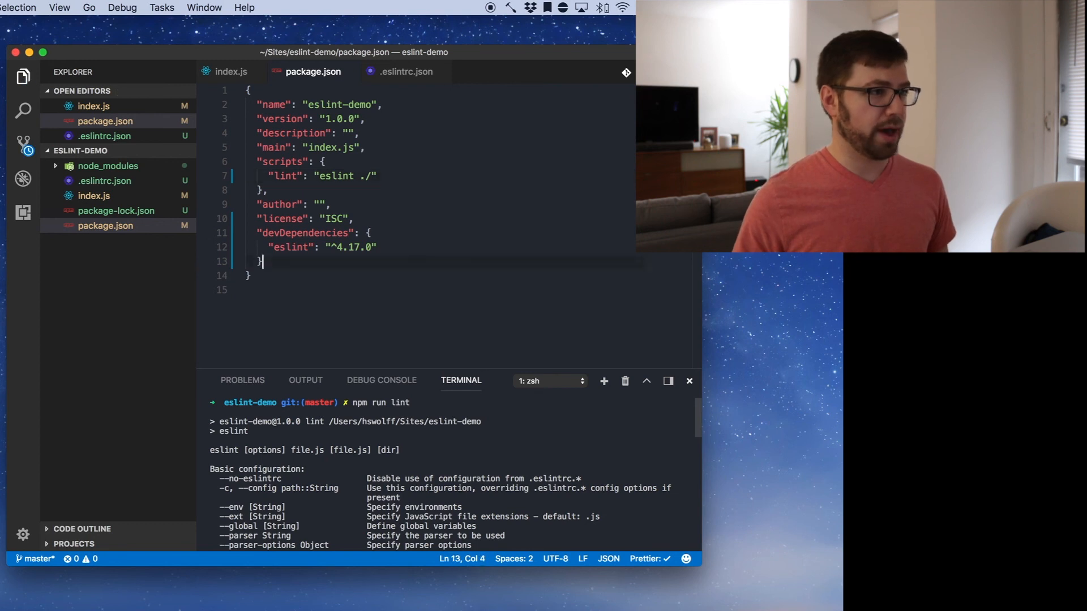
Remove the disable comment in index.js to see the no-console lint error, then restore it.
{"action": "left_click", "coordinate": [231, 71]}
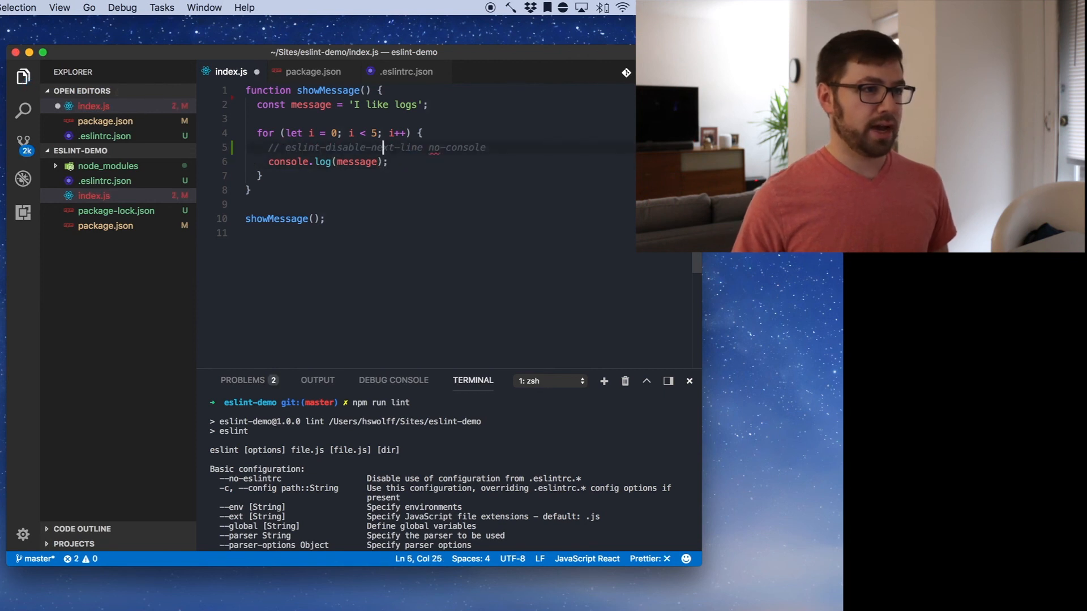
{"action": "left_click", "coordinate": [312, 71]}
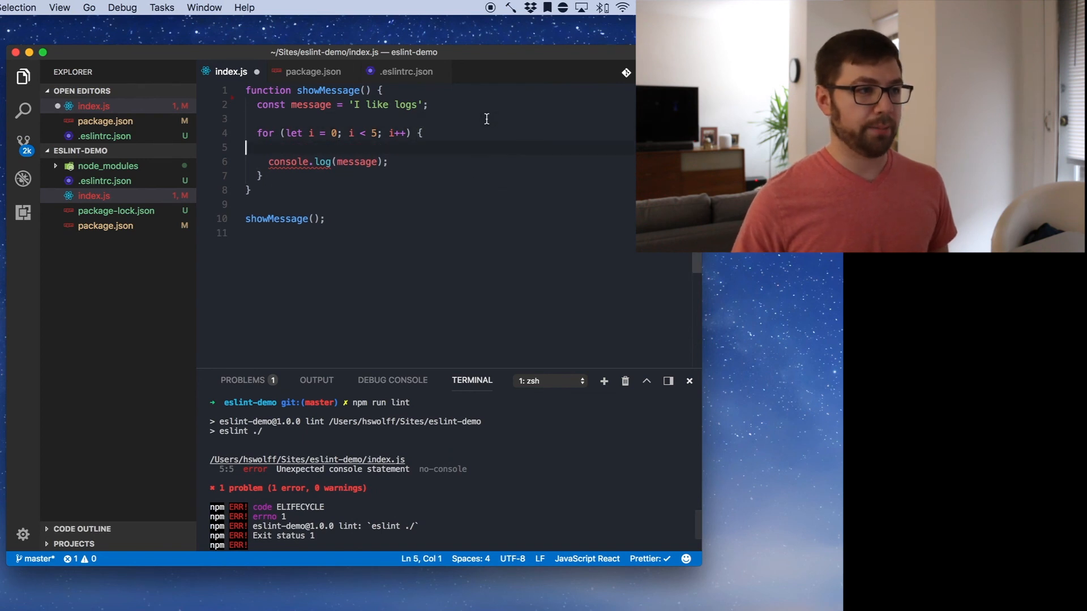
{"action": "type", "text": "// eslint-disable-next-line no-console"}
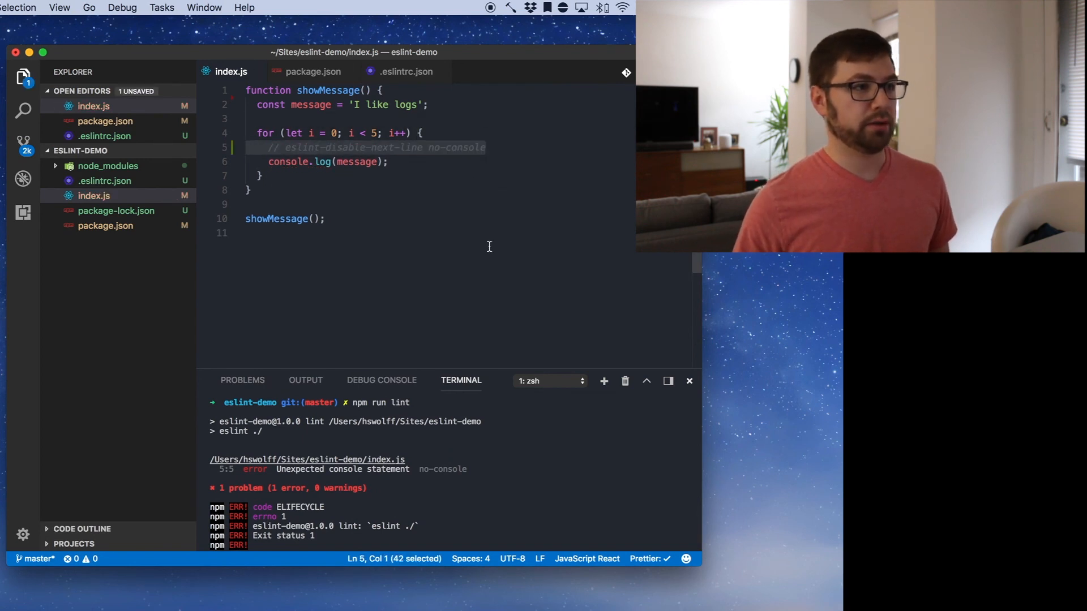